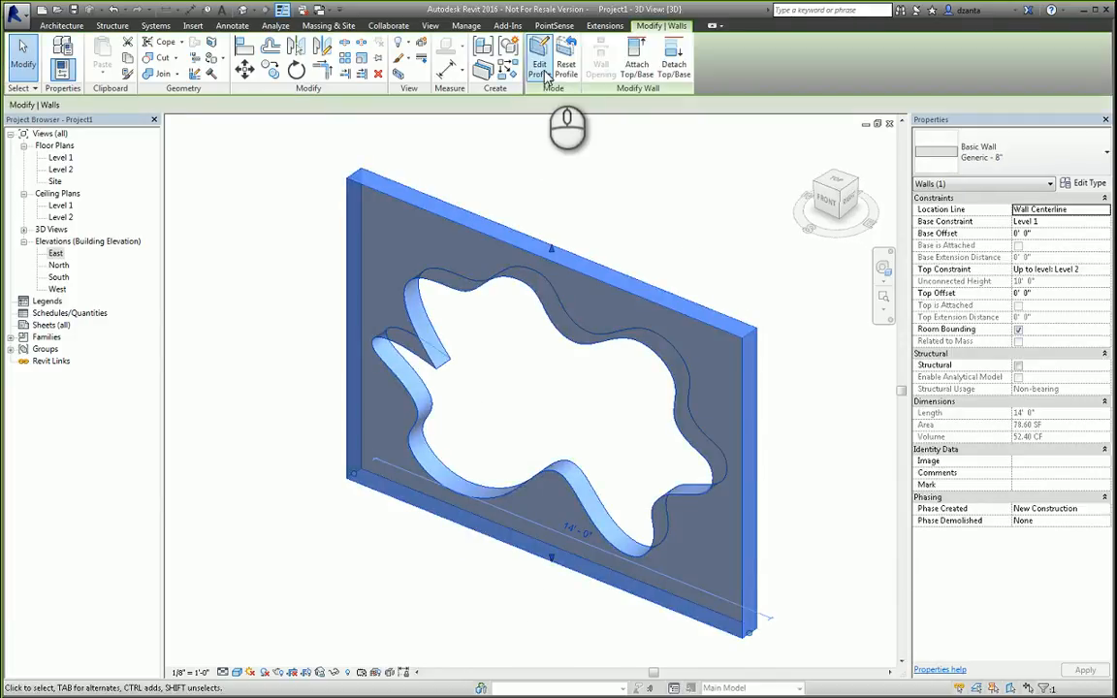
Step: Enter the wall's profile sketch and return to the wall without changes
{"action": "left_click", "coordinate": [540, 68]}
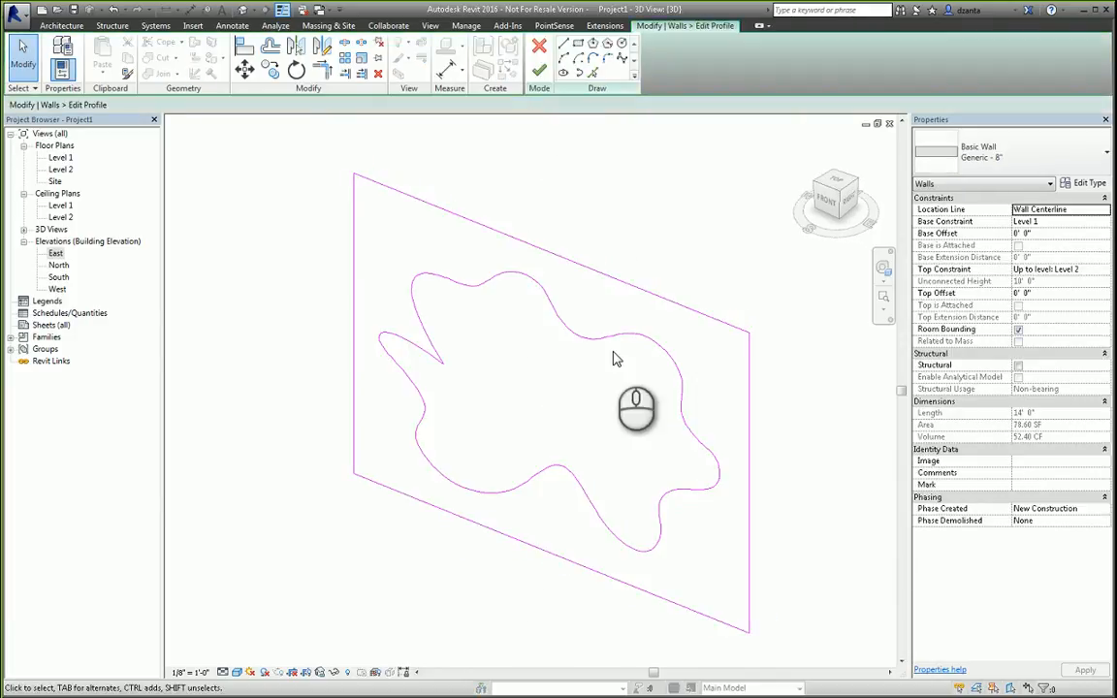
{"action": "mouse_move", "coordinate": [684, 407]}
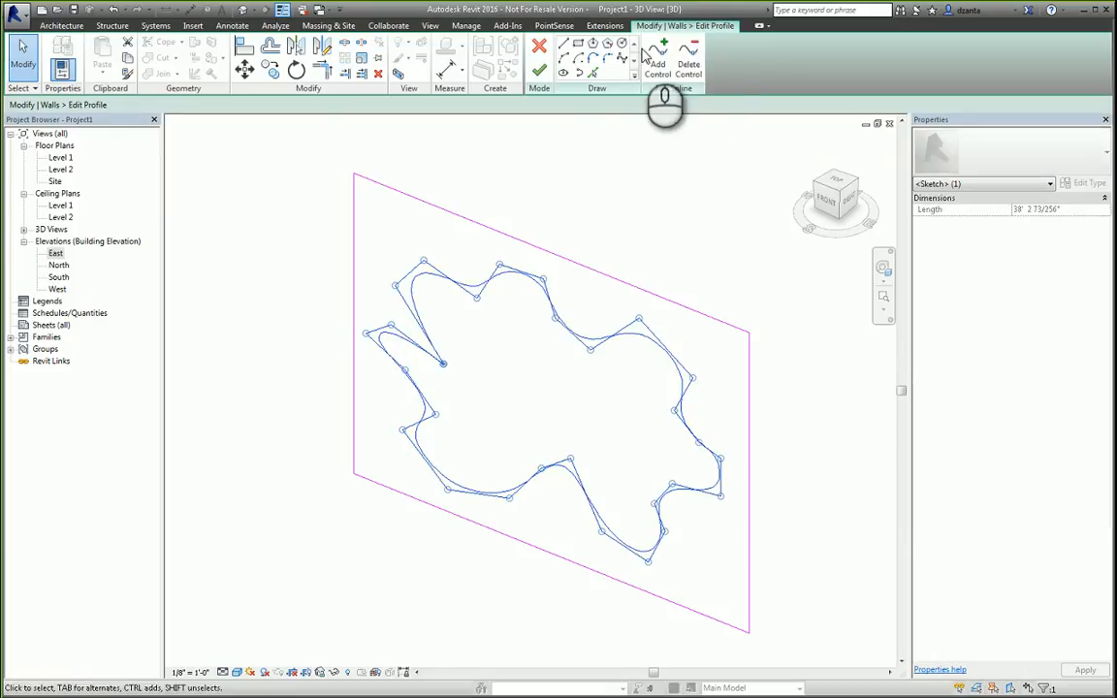
{"action": "left_click", "coordinate": [540, 69]}
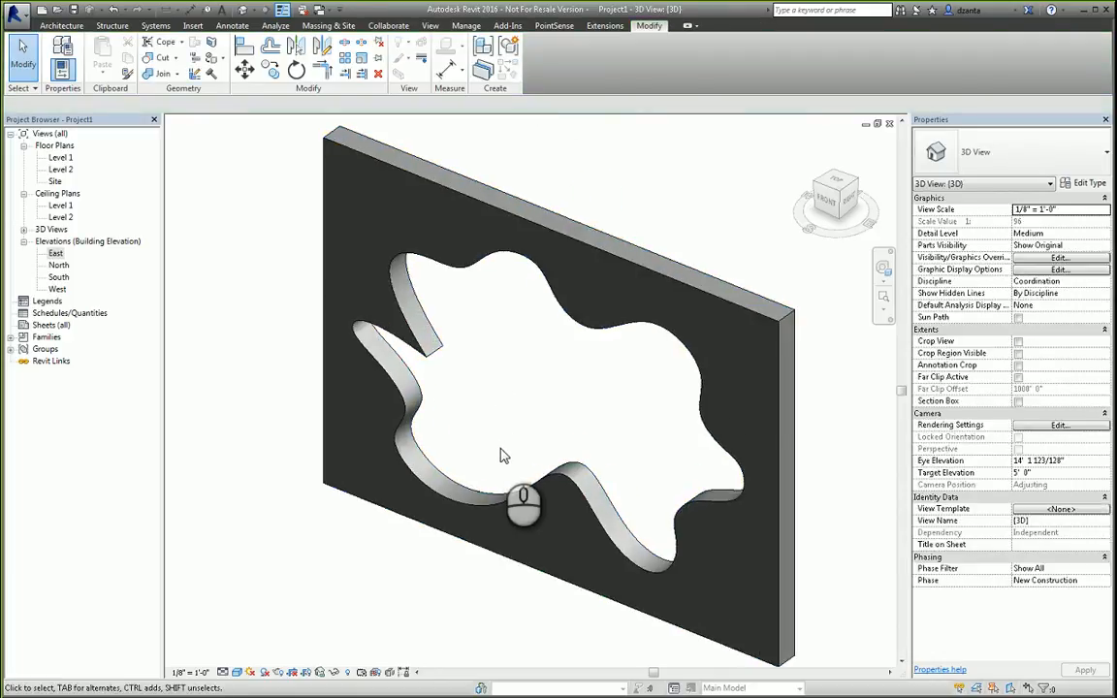
{"action": "mouse_move", "coordinate": [502, 450]}
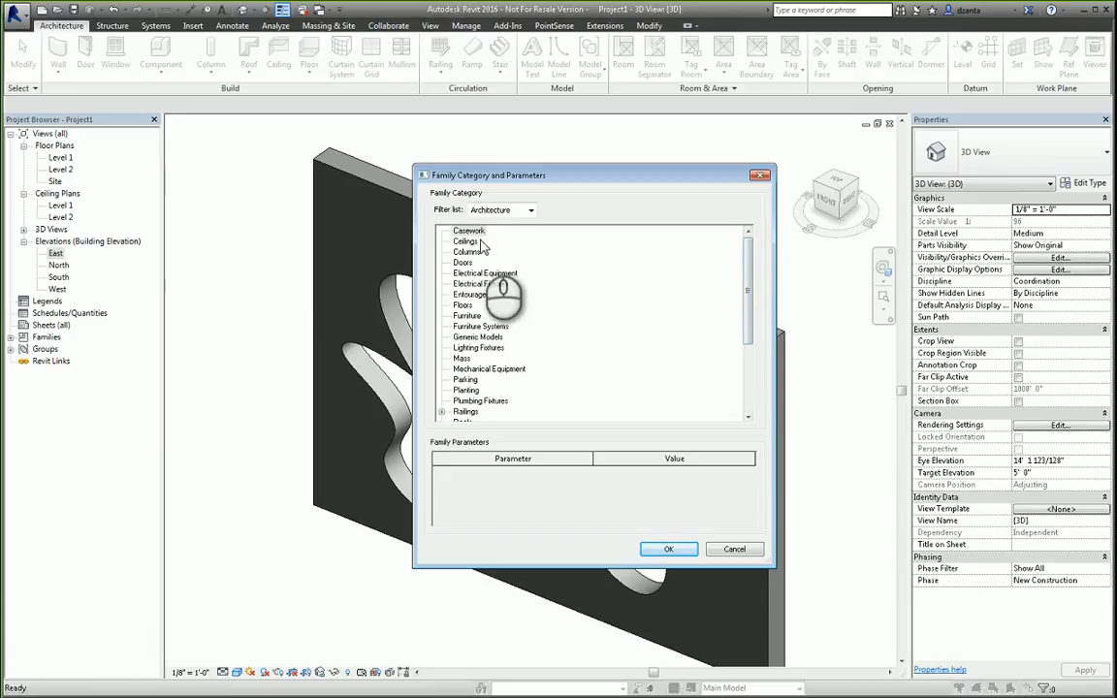
Step: Create a Casework in-place component named 'fancy trim'
{"action": "left_click", "coordinate": [668, 549]}
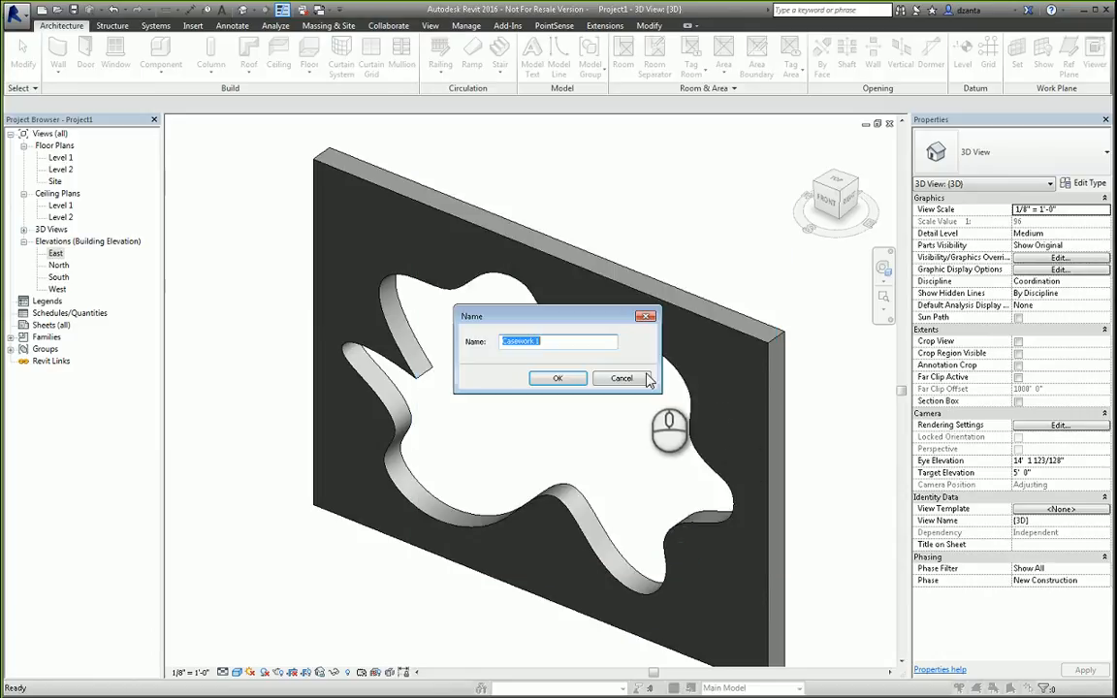
{"action": "type", "text": "f"}
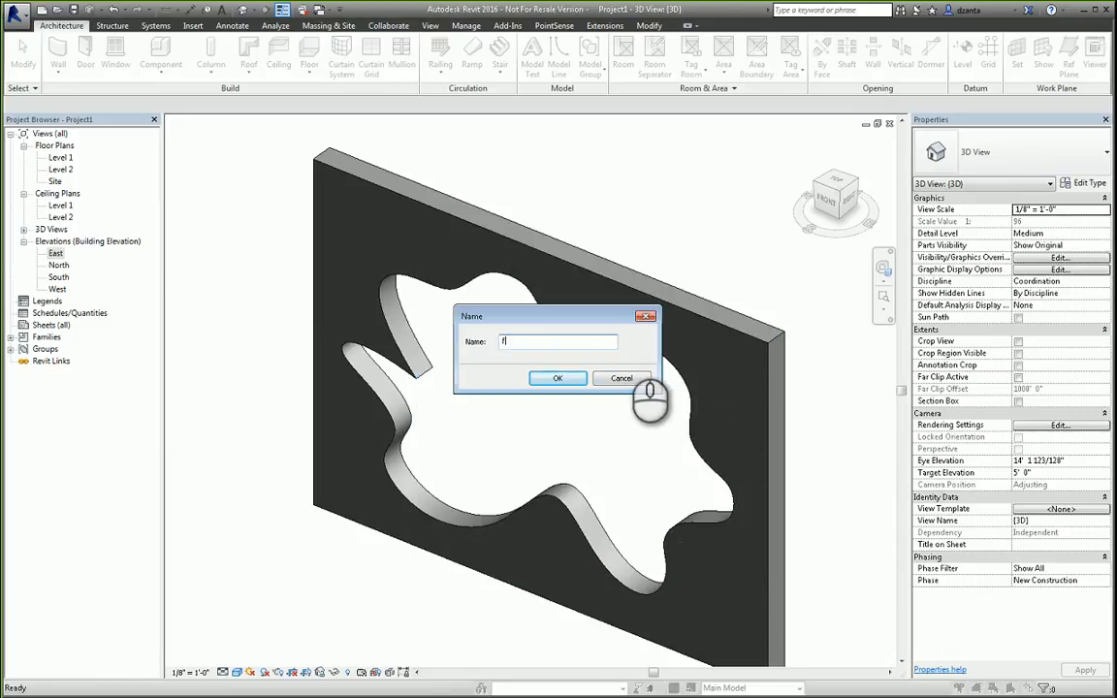
{"action": "type", "text": "fancy trim"}
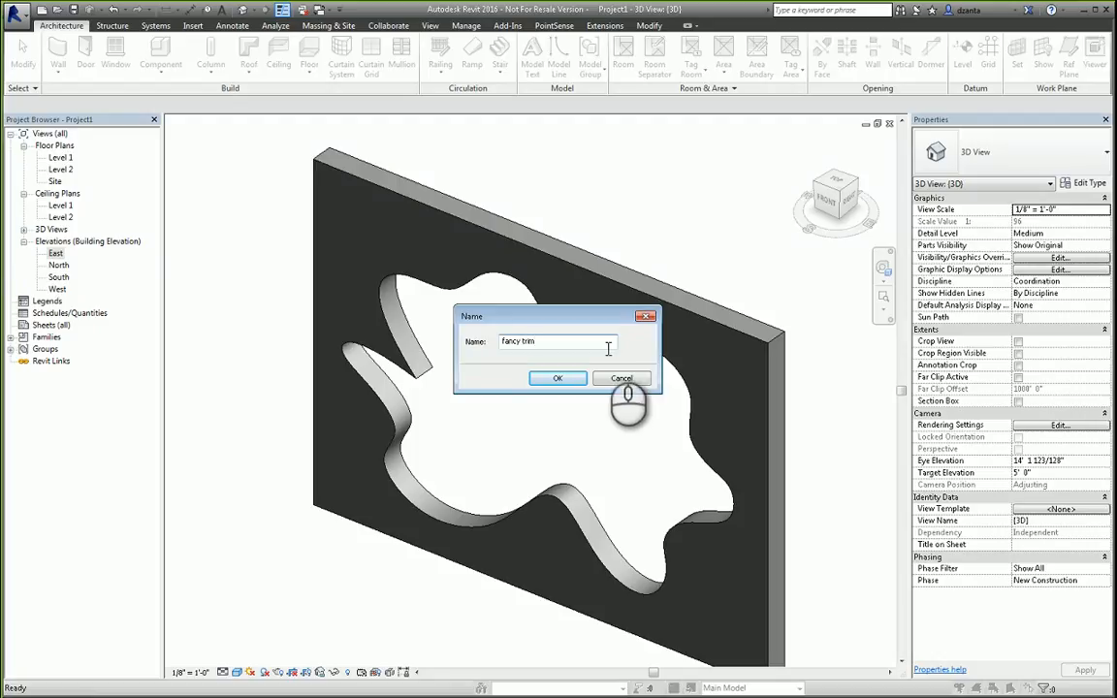
{"action": "left_click", "coordinate": [558, 379]}
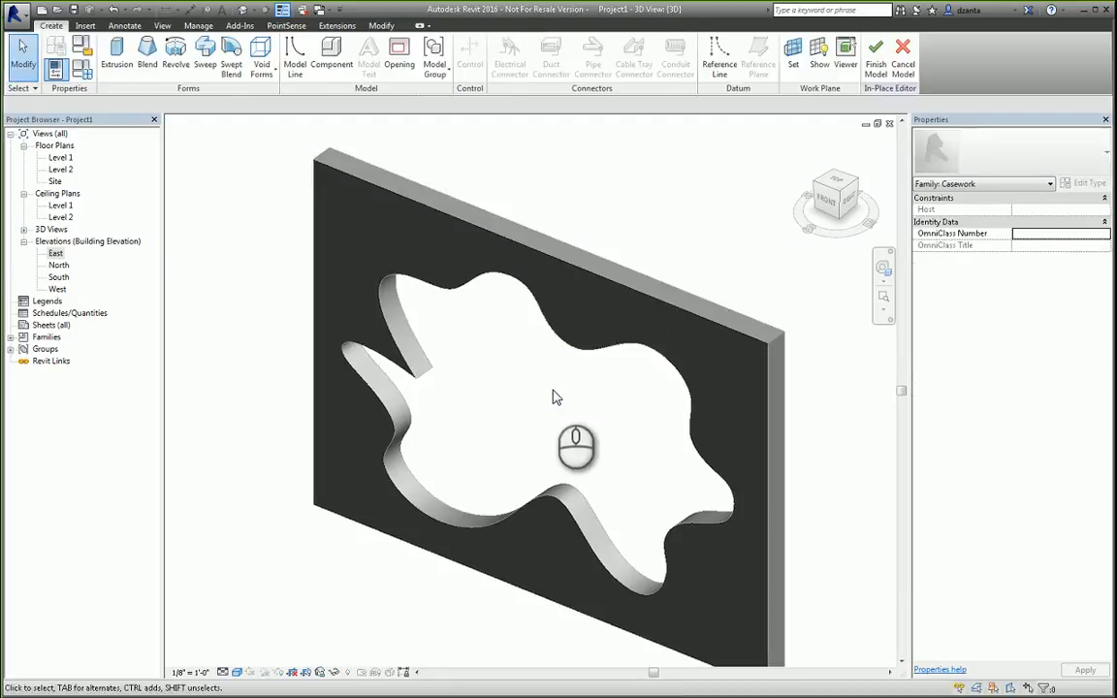
{"action": "mouse_move", "coordinate": [555, 403]}
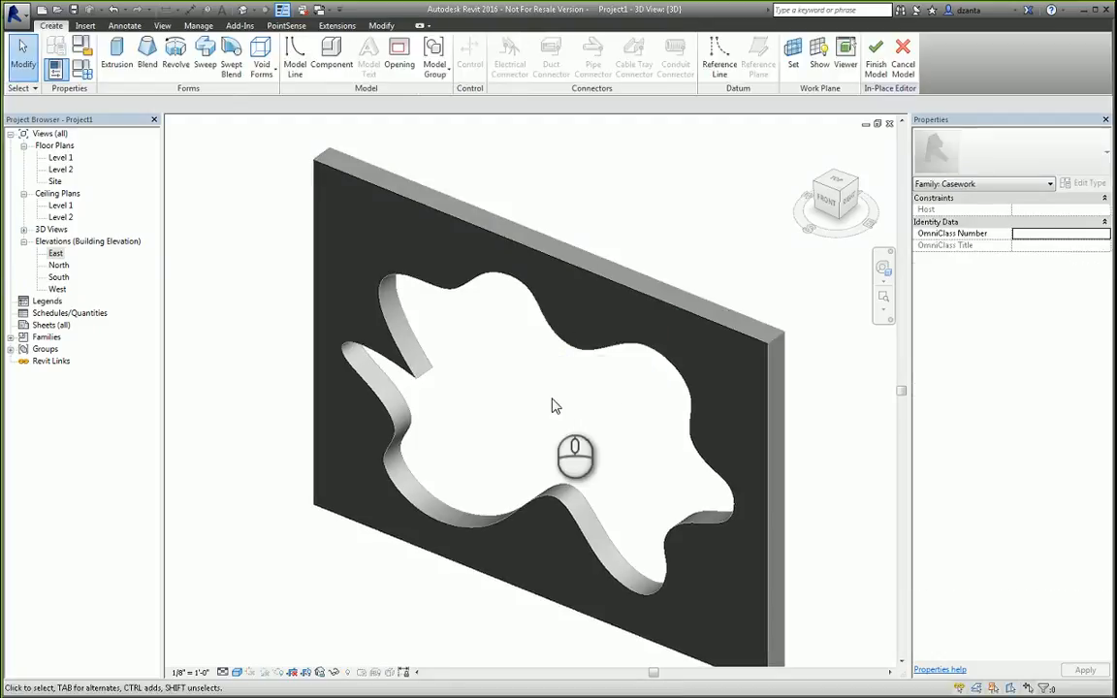
{"action": "left_click", "coordinate": [117, 57]}
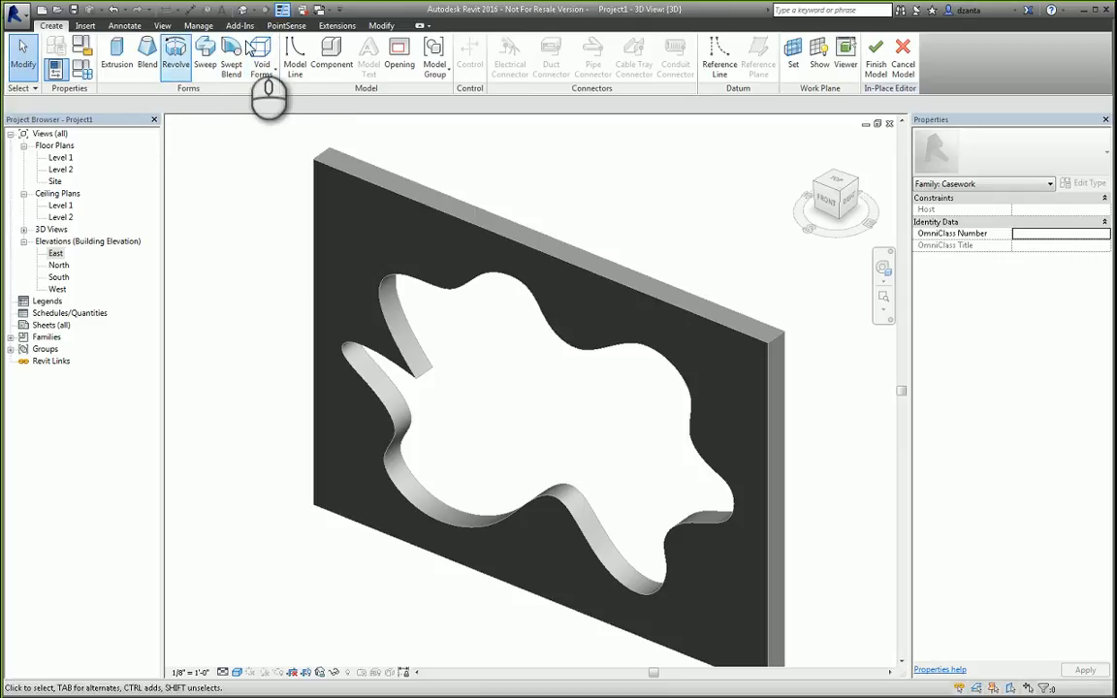
{"action": "mouse_move", "coordinate": [693, 424]}
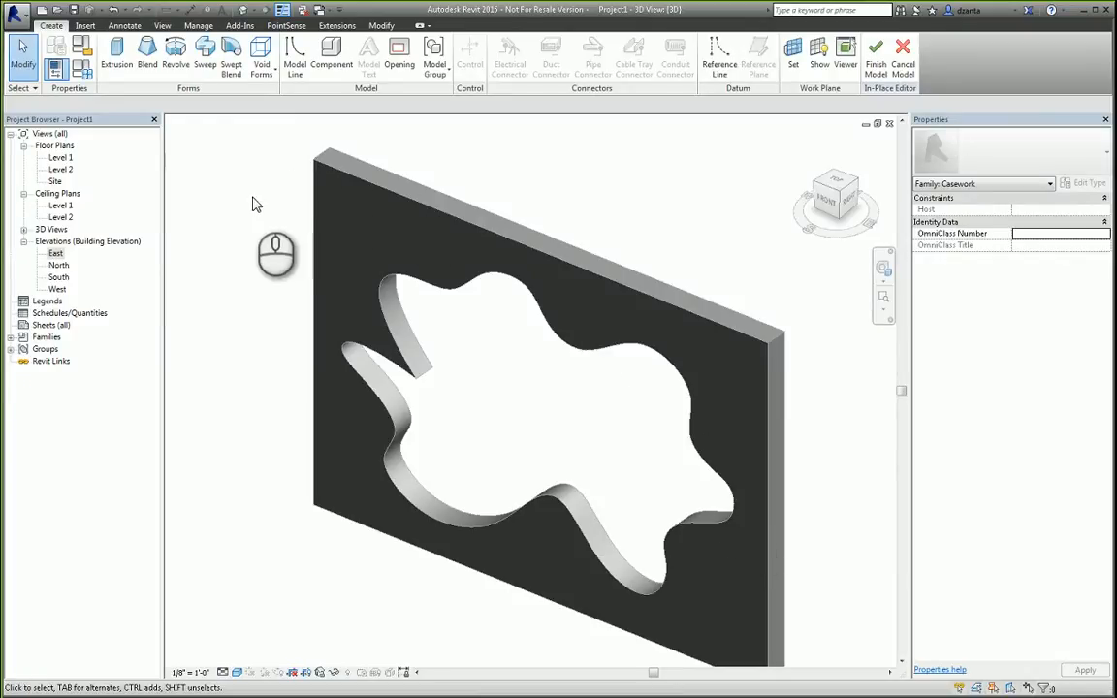
{"action": "mouse_move", "coordinate": [339, 378]}
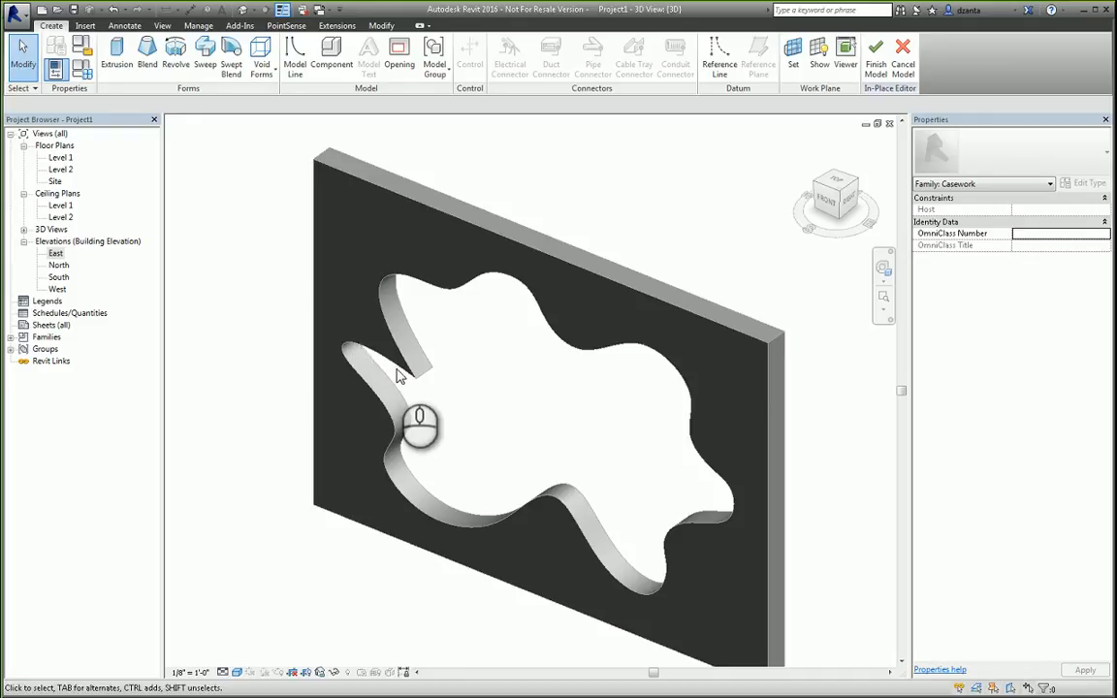
{"action": "mouse_move", "coordinate": [543, 329]}
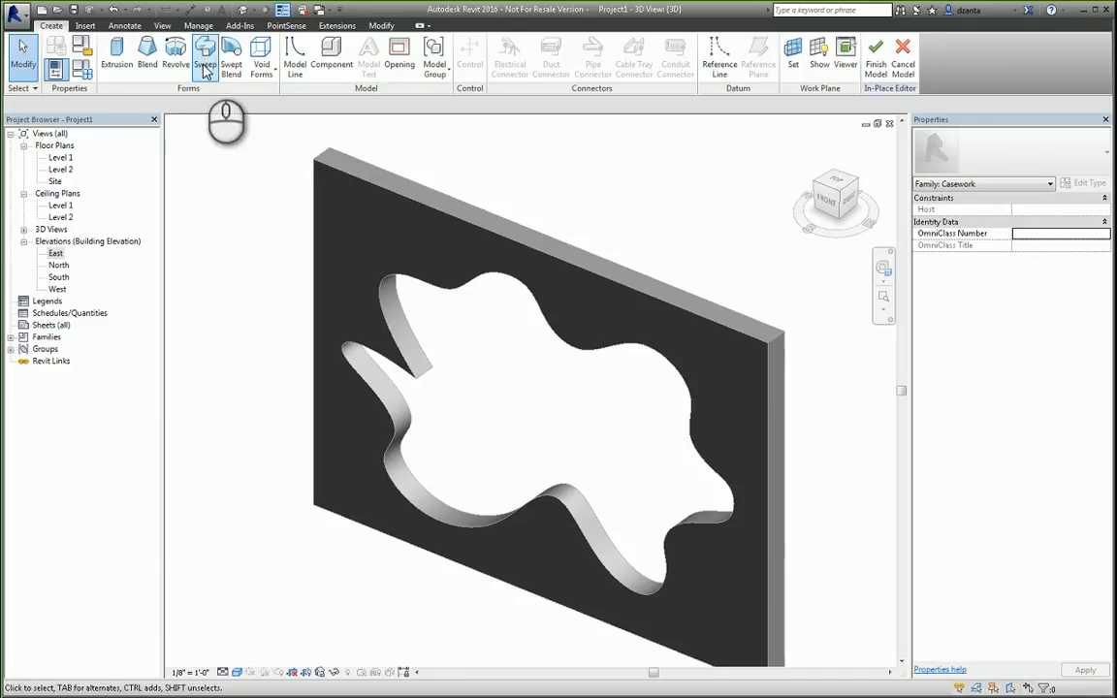
Step: Start a sweep with its path picked along the wavy opening's edge
{"action": "left_click", "coordinate": [205, 53]}
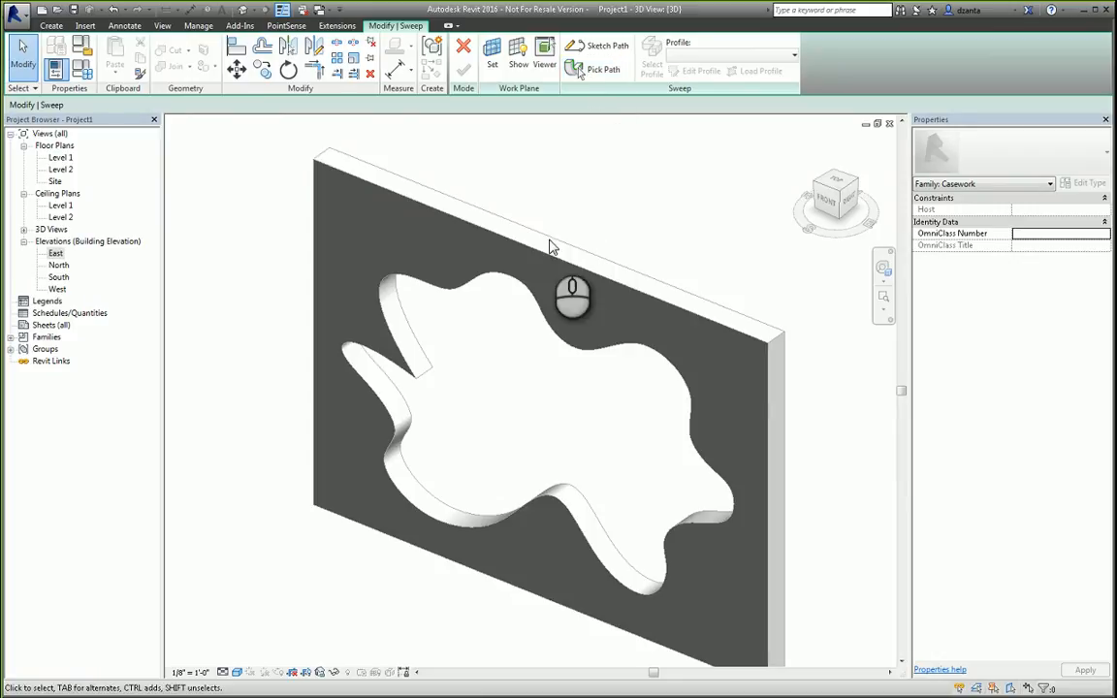
{"action": "left_click", "coordinate": [603, 69]}
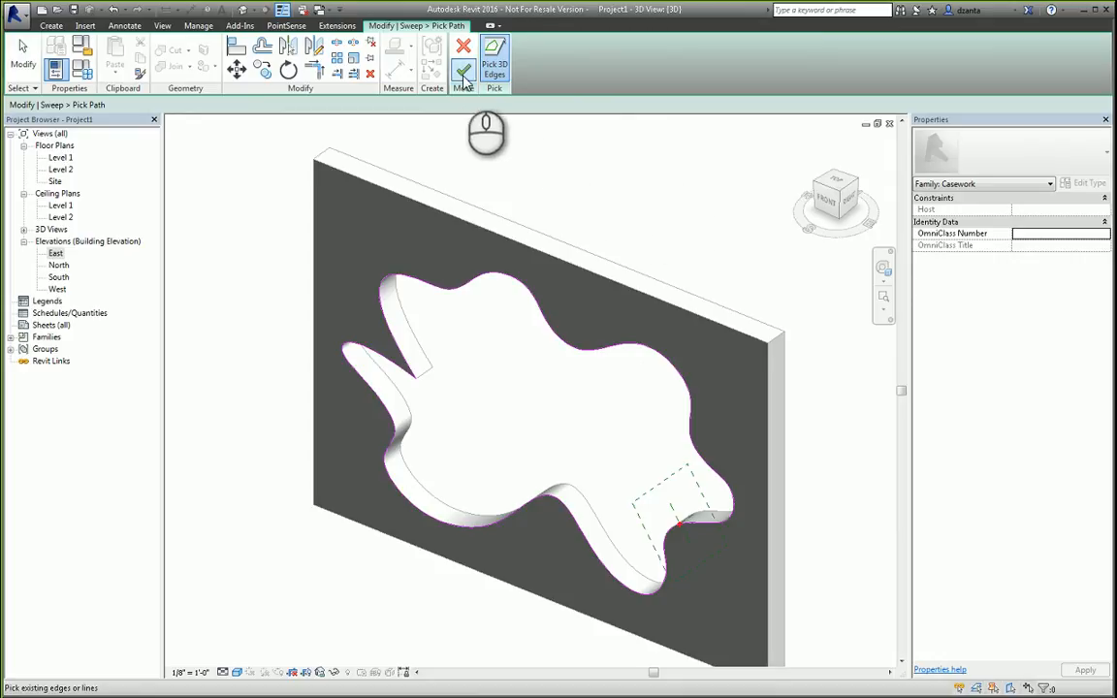
{"action": "left_click", "coordinate": [462, 64]}
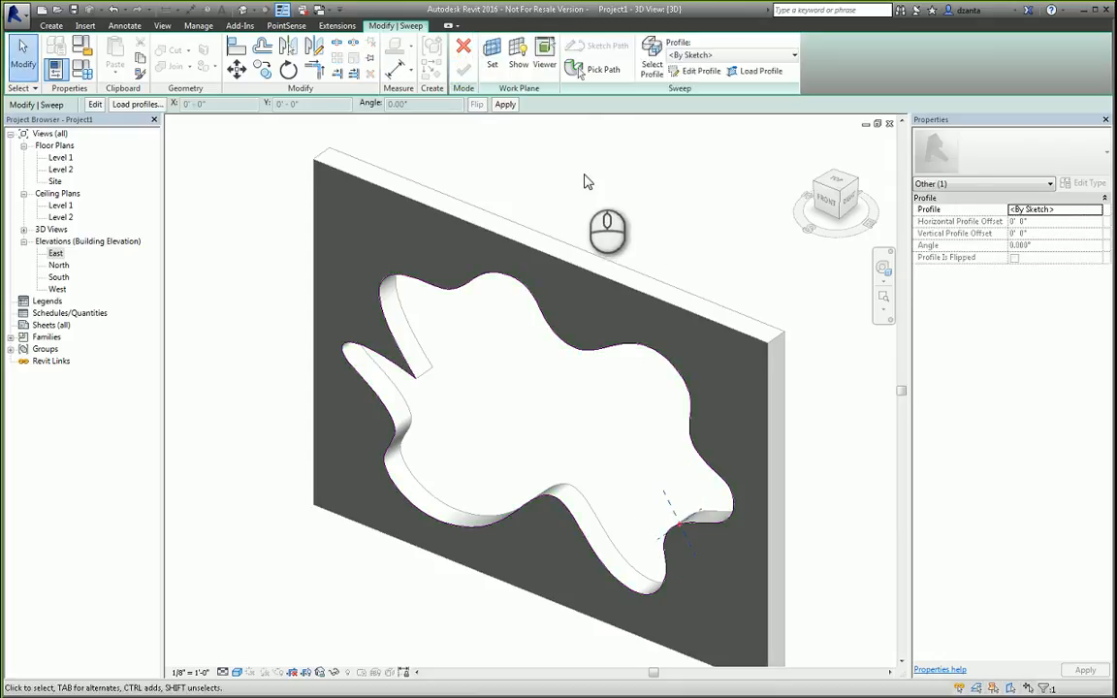
{"action": "mouse_move", "coordinate": [679, 202]}
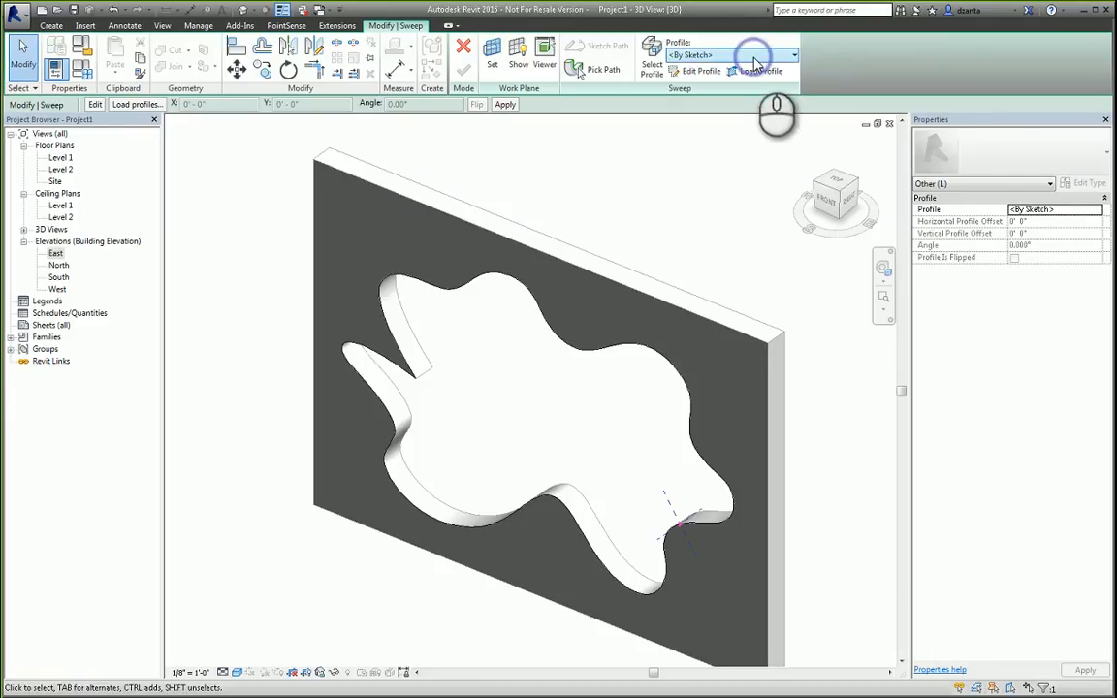
{"action": "mouse_move", "coordinate": [756, 60]}
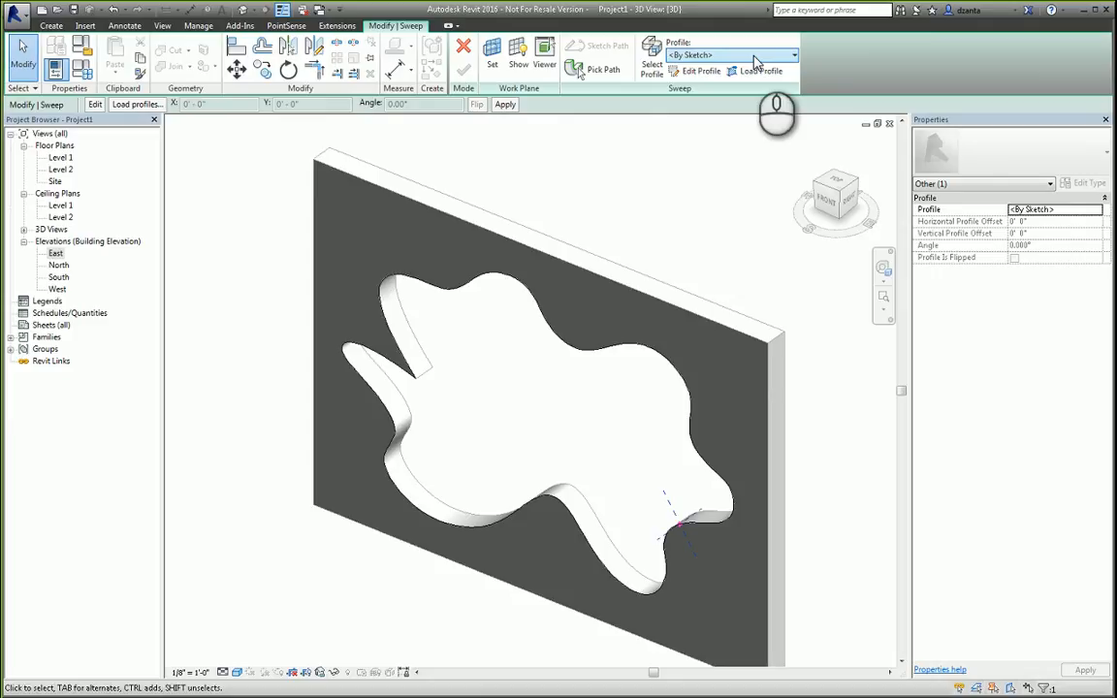
Step: Choose Fascia-Flat:1x6 as the sweep profile and begin loading another profile family
{"action": "left_click", "coordinate": [733, 54]}
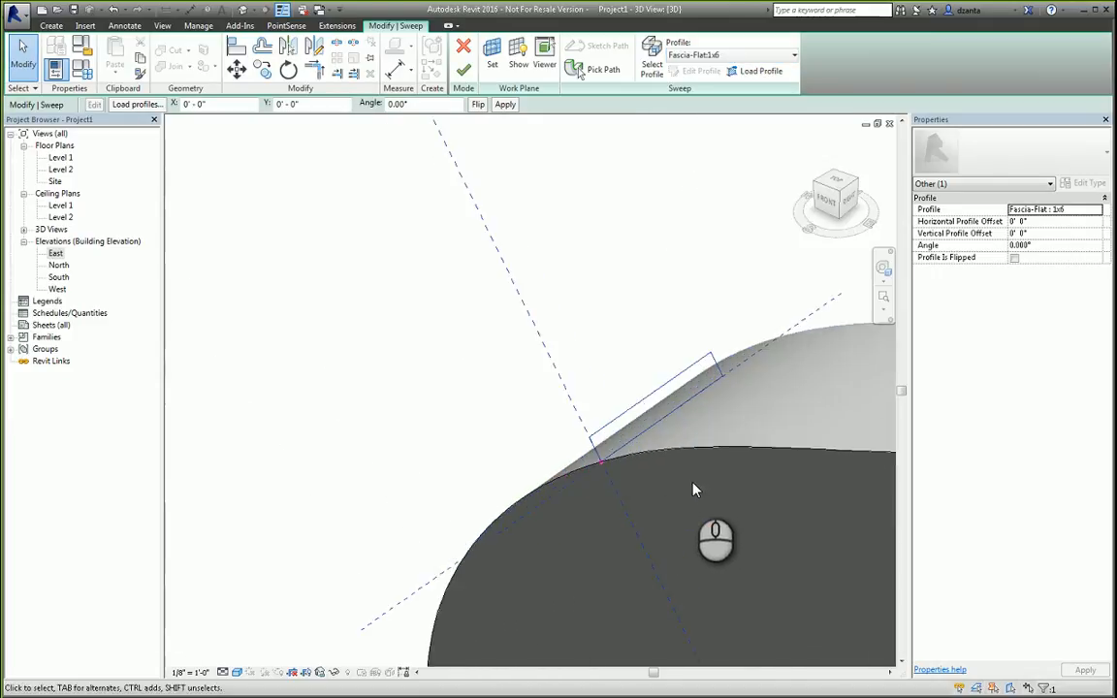
{"action": "mouse_move", "coordinate": [730, 106]}
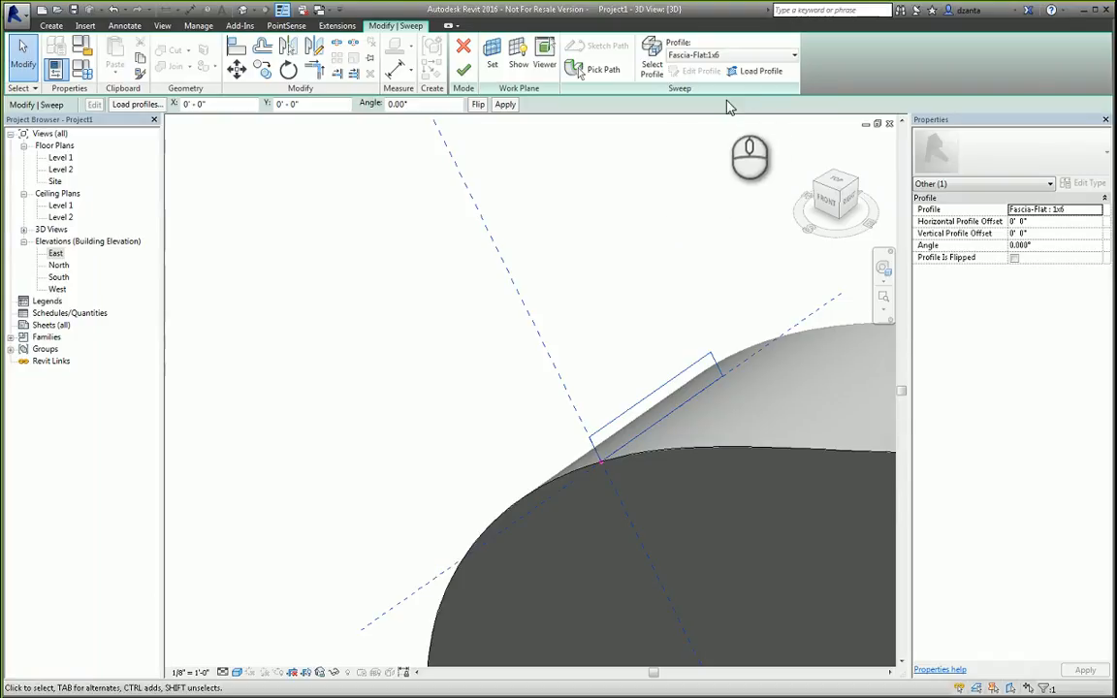
{"action": "left_click", "coordinate": [759, 70]}
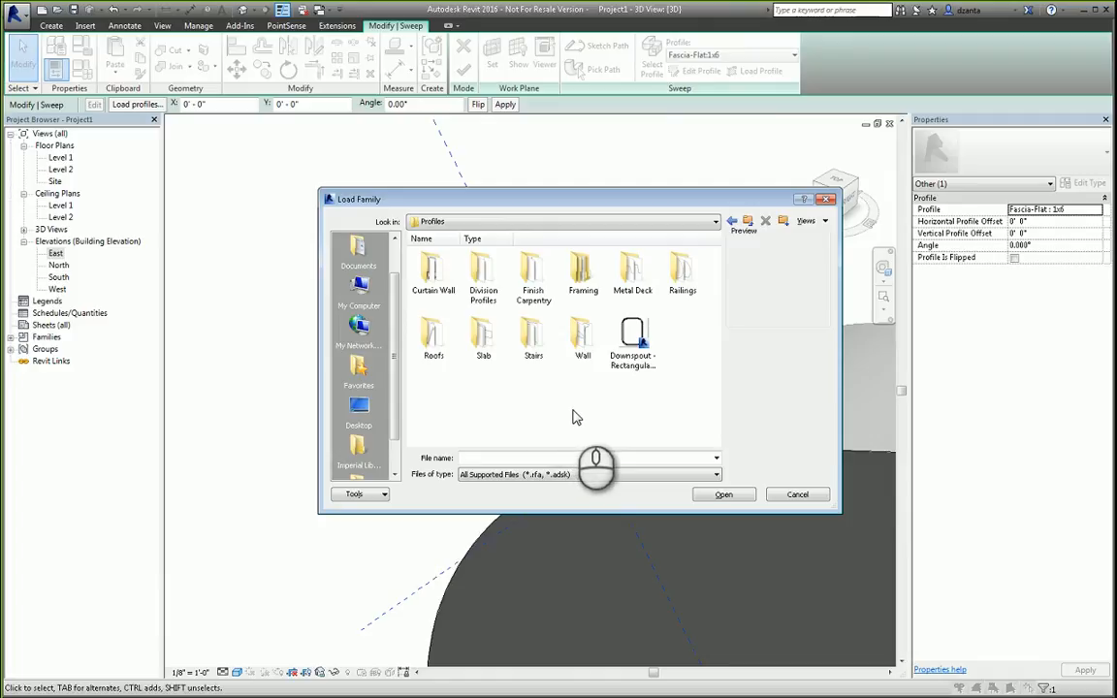
Step: Load the Roof Deck profile from the Metal Deck profiles folder
{"action": "double_click", "coordinate": [632, 271]}
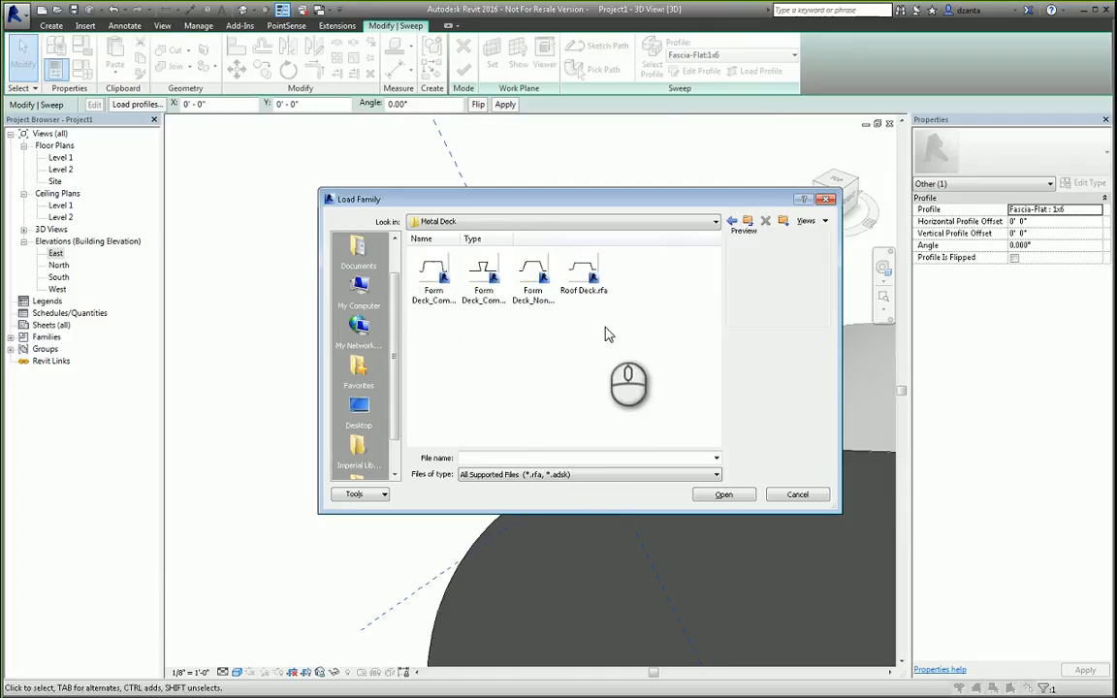
{"action": "left_click", "coordinate": [584, 273]}
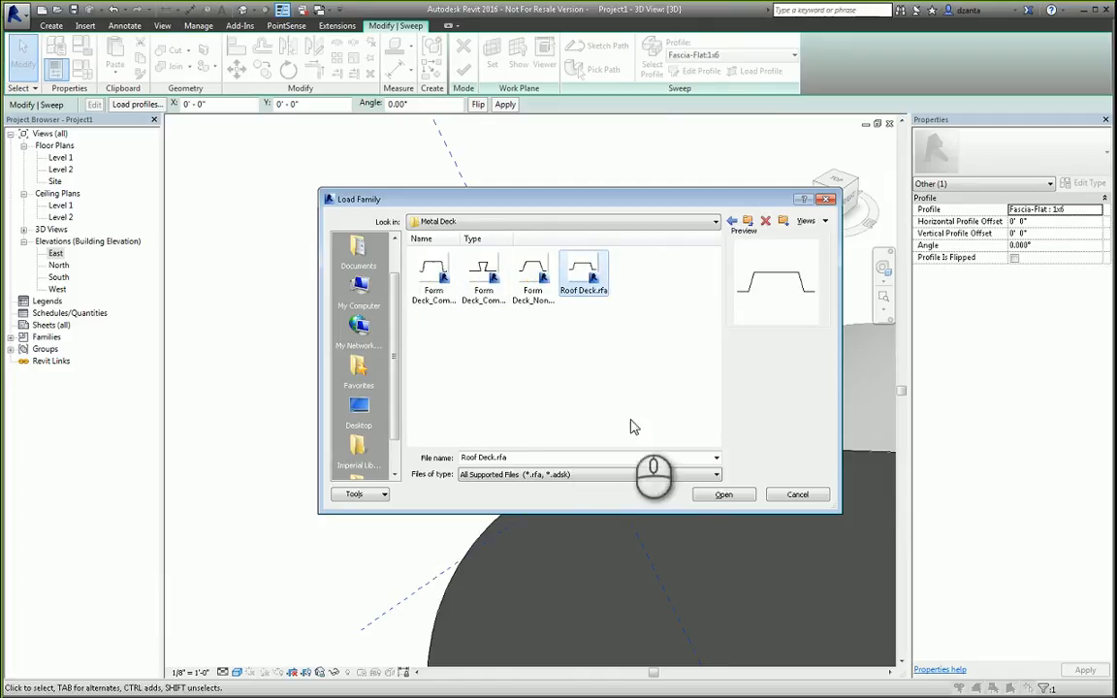
{"action": "left_click", "coordinate": [724, 494]}
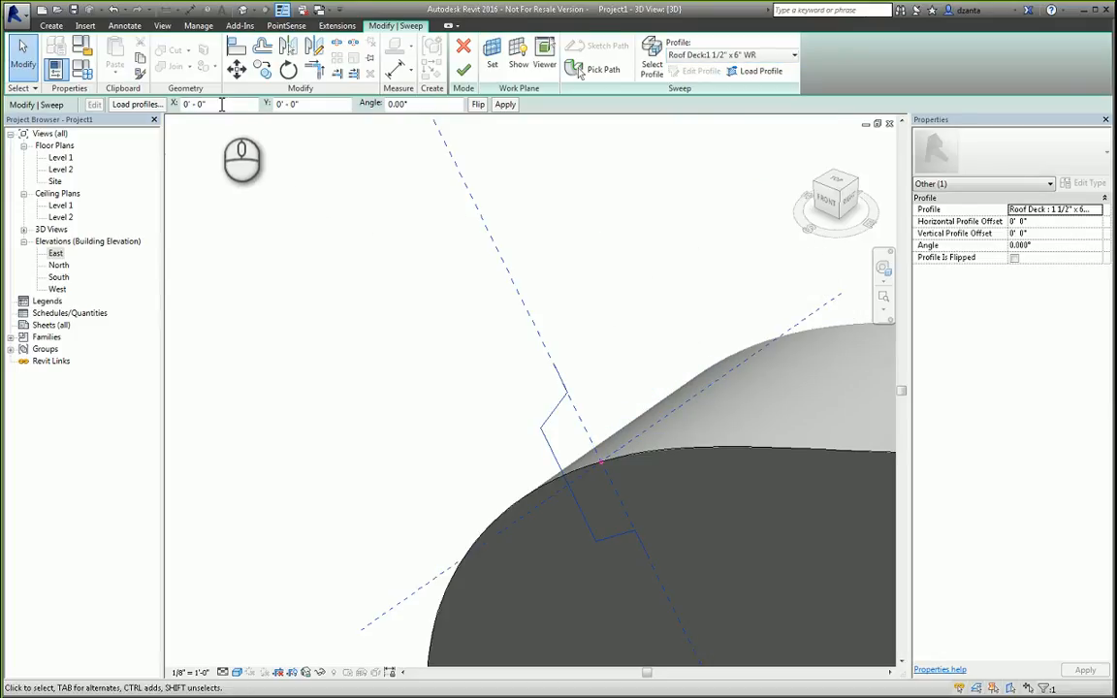
Step: Offset the sweep profile 2" and 4" and rotate it 23°
{"action": "triple_click", "coordinate": [194, 104]}
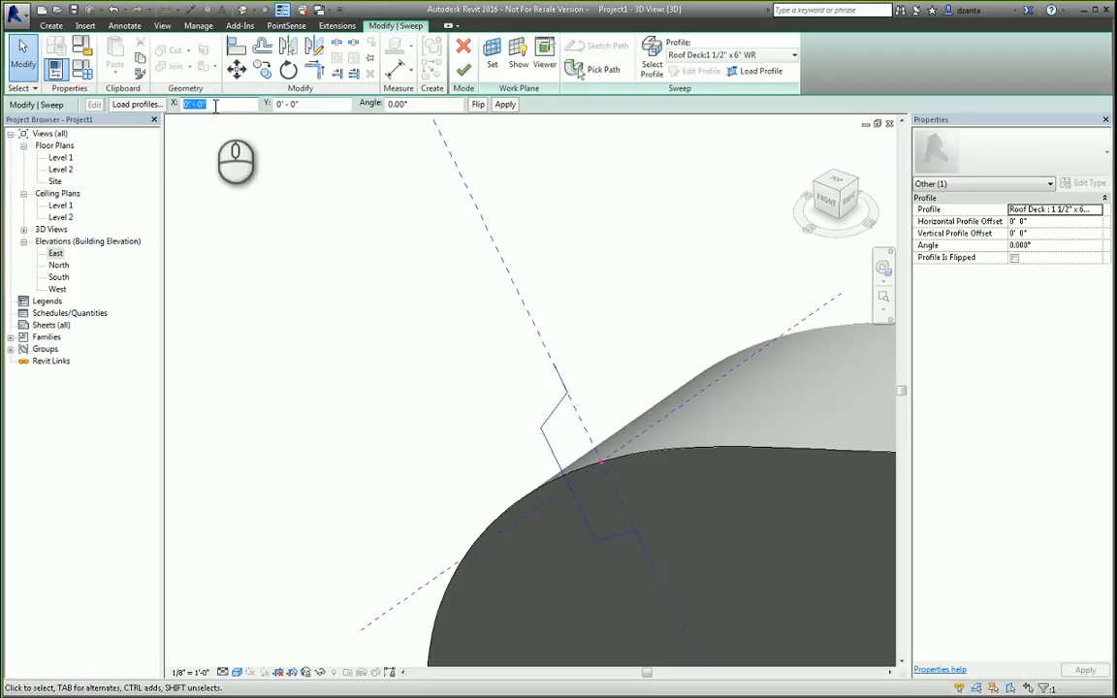
{"action": "type", "text": "2"}
{"action": "left_click", "coordinate": [312, 104]}
{"action": "type", "text": "4"}
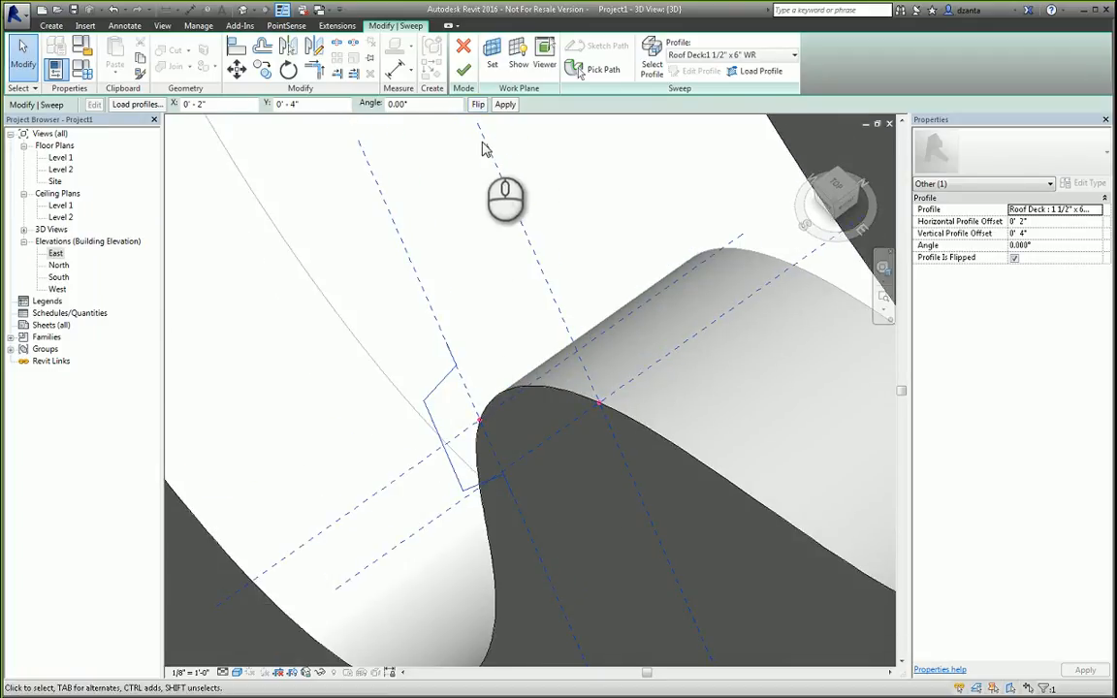
{"action": "triple_click", "coordinate": [398, 103]}
{"action": "type", "text": "23"}
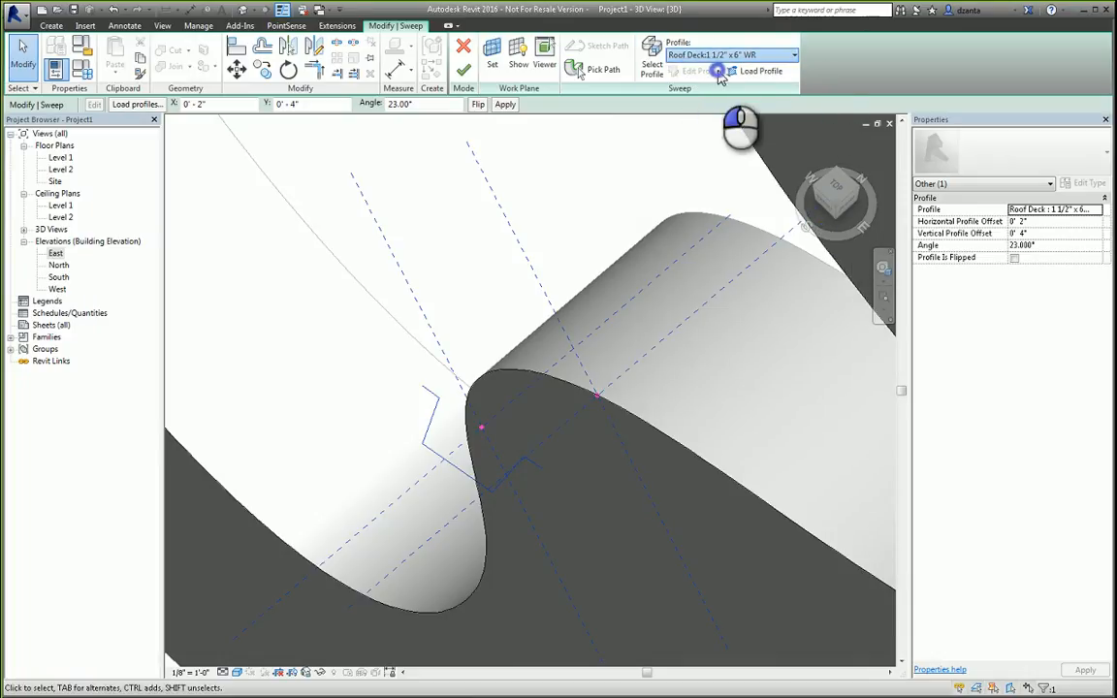
Step: Sketch a jagged custom sweep profile at the reference plane intersection in East elevation
{"action": "left_click", "coordinate": [686, 70]}
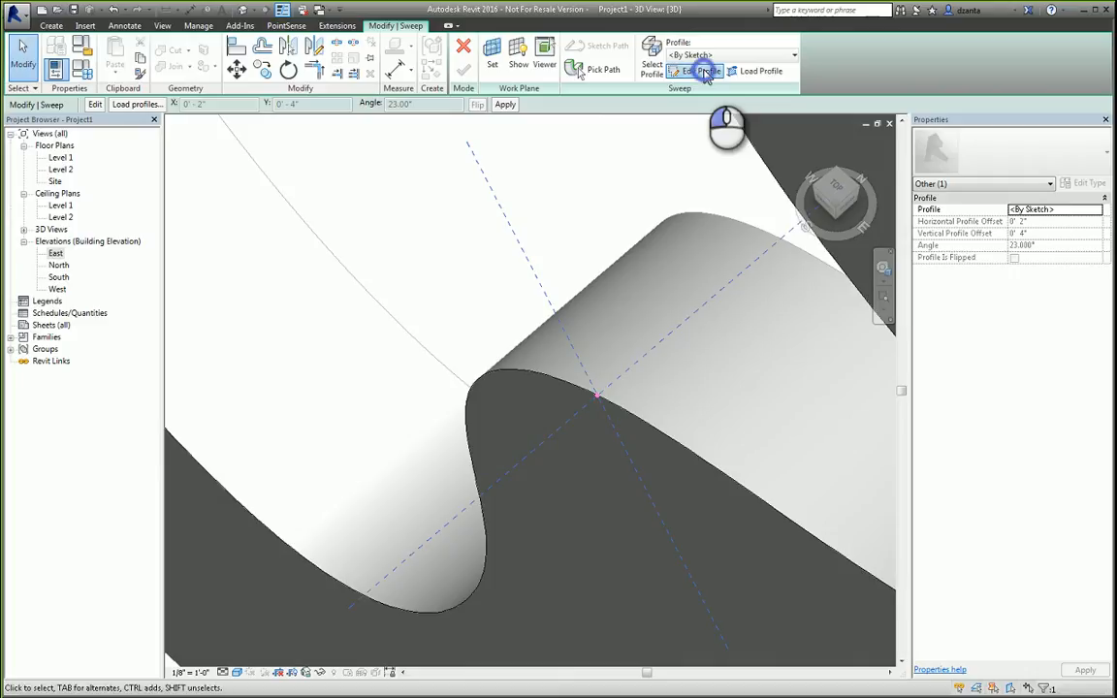
{"action": "left_click", "coordinate": [690, 71]}
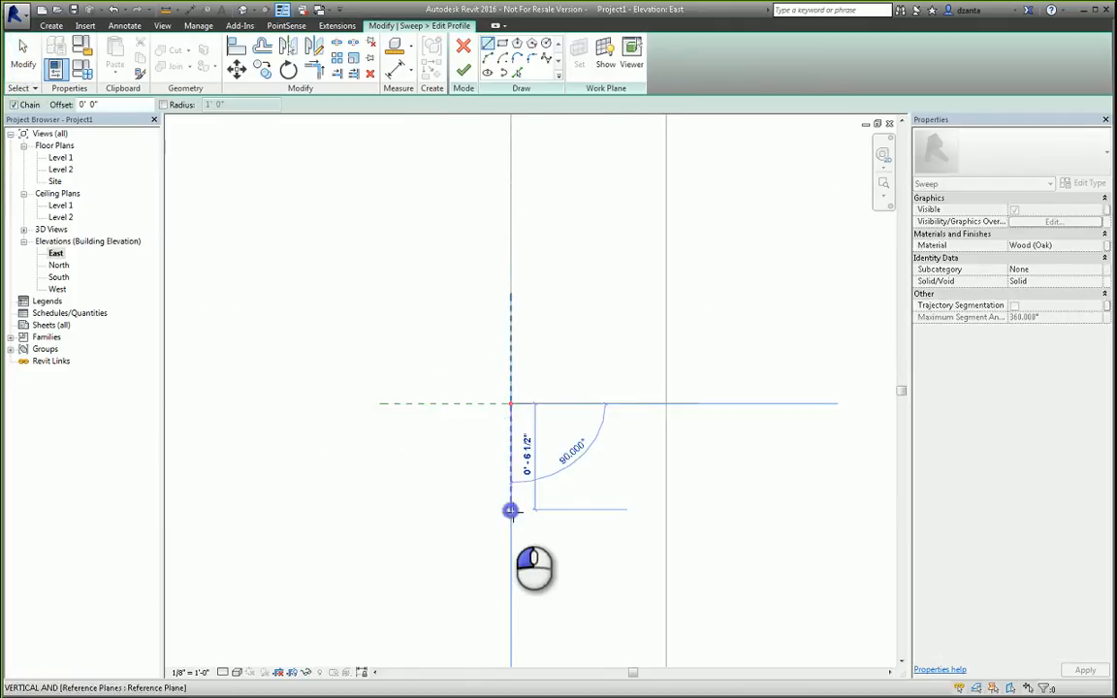
{"action": "left_click", "coordinate": [495, 451]}
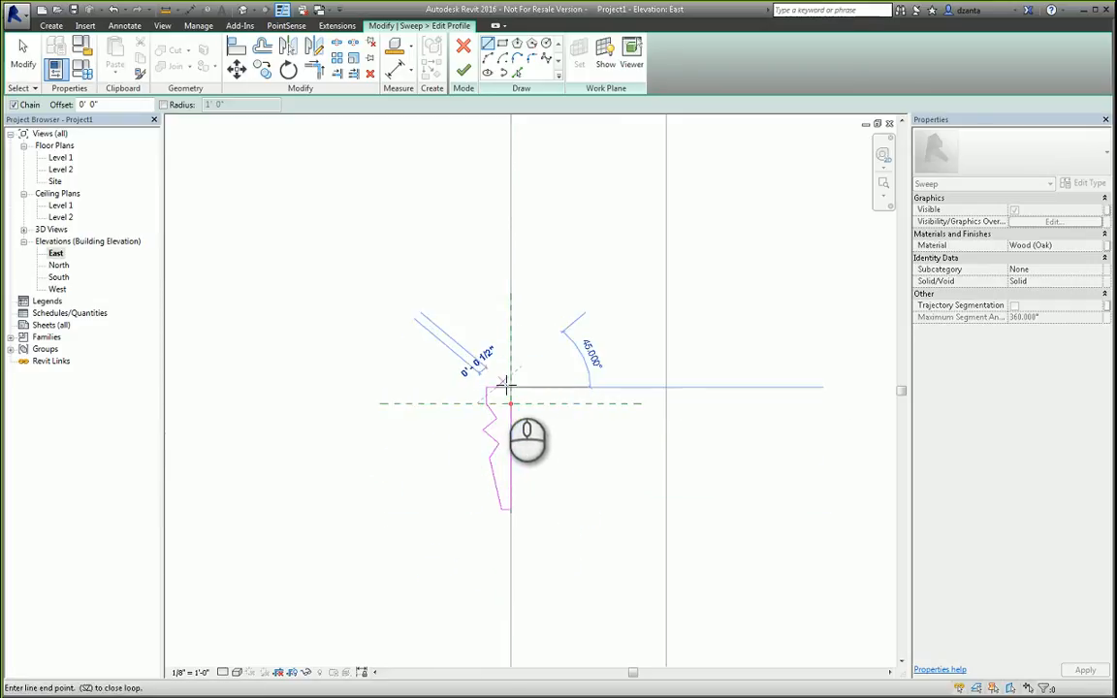
{"action": "left_click", "coordinate": [510, 505]}
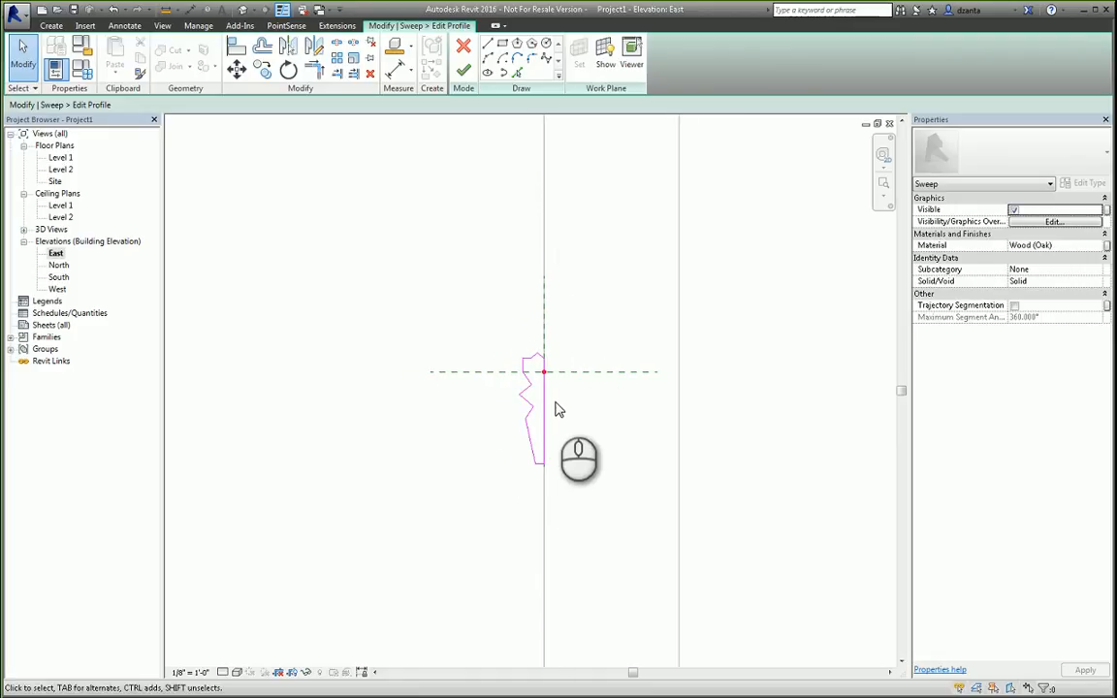
{"action": "left_click", "coordinate": [463, 45]}
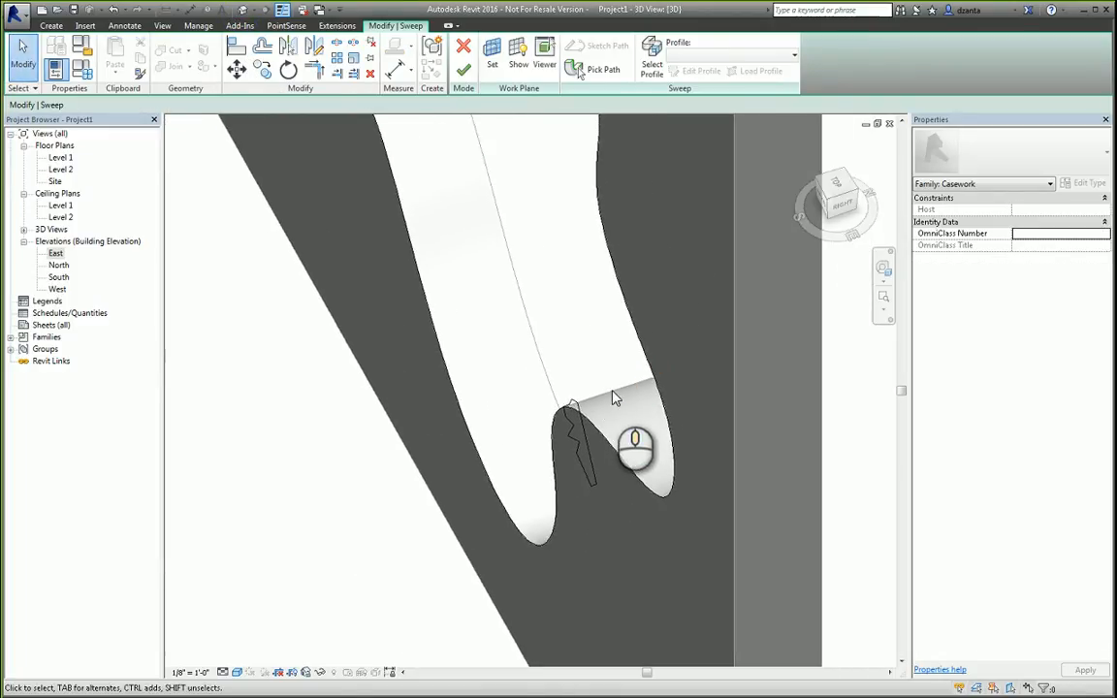
Step: Attempt the sweep, dismiss its failure error, and discard the fancy trim model
{"action": "left_click", "coordinate": [464, 65]}
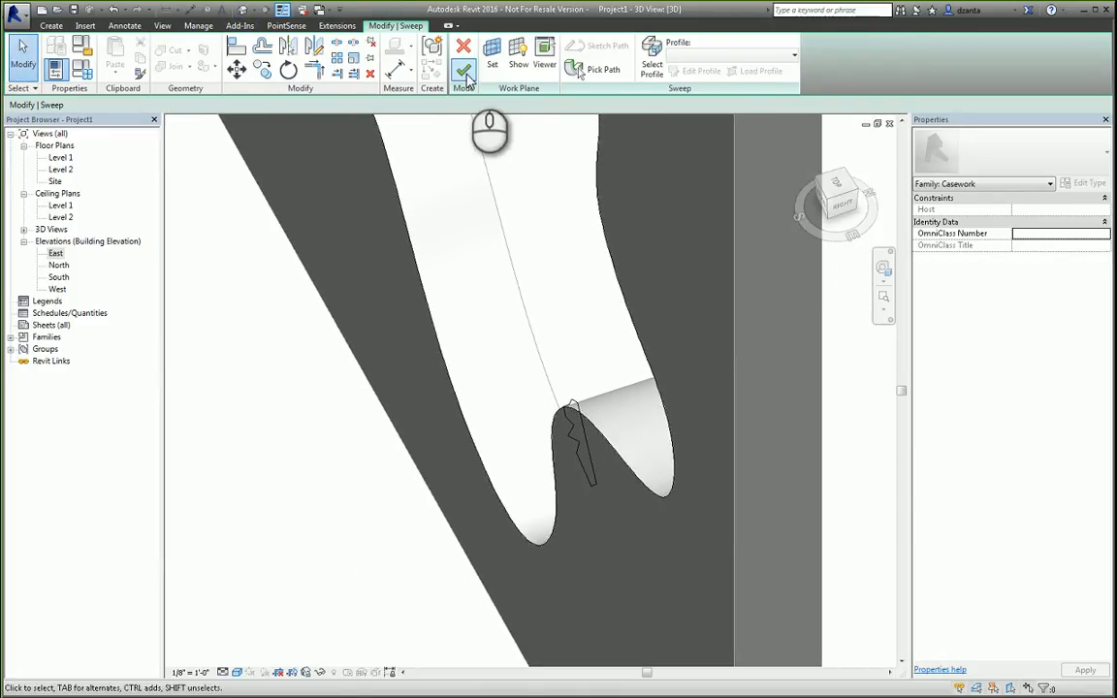
{"action": "left_click", "coordinate": [464, 64]}
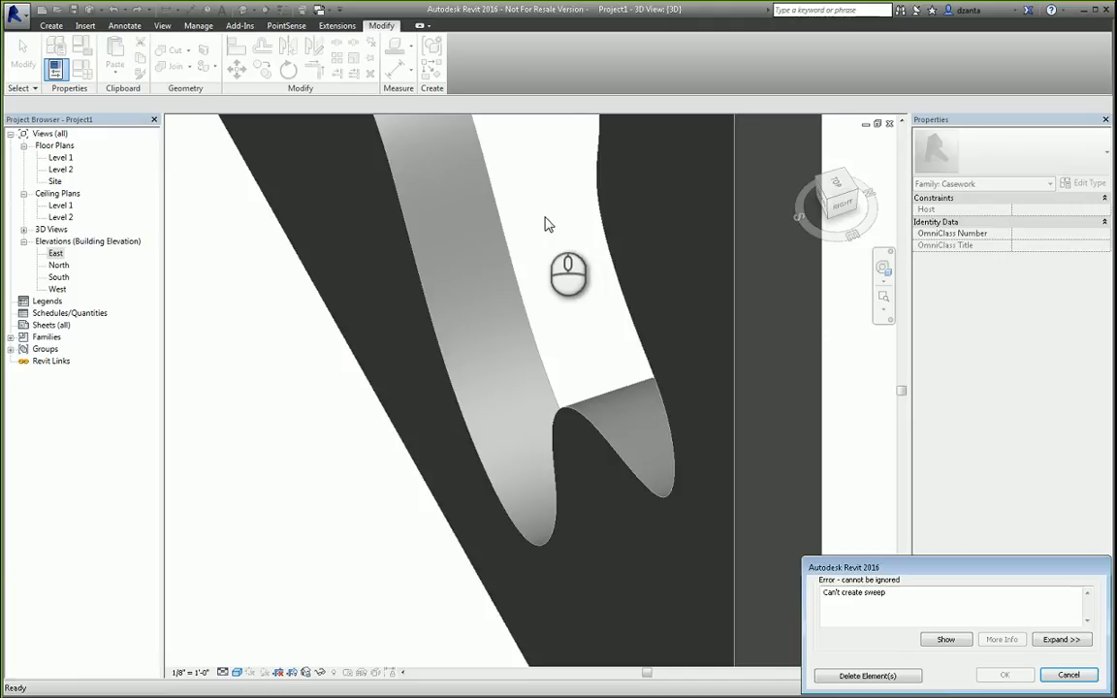
{"action": "mouse_move", "coordinate": [689, 536]}
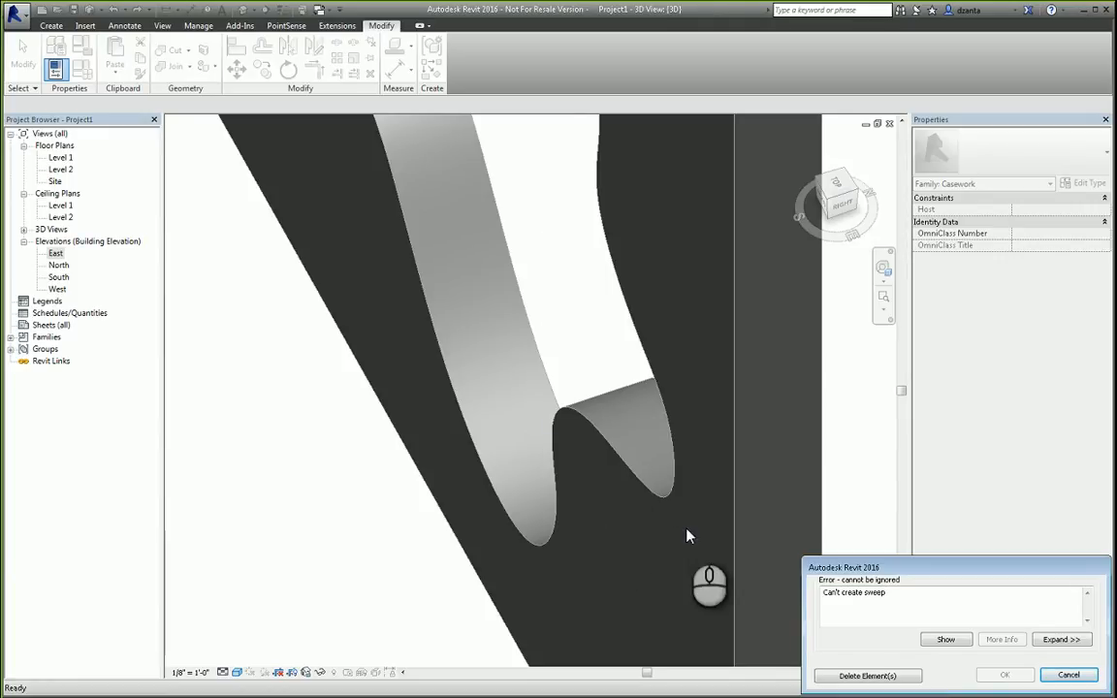
{"action": "left_click", "coordinate": [1068, 674]}
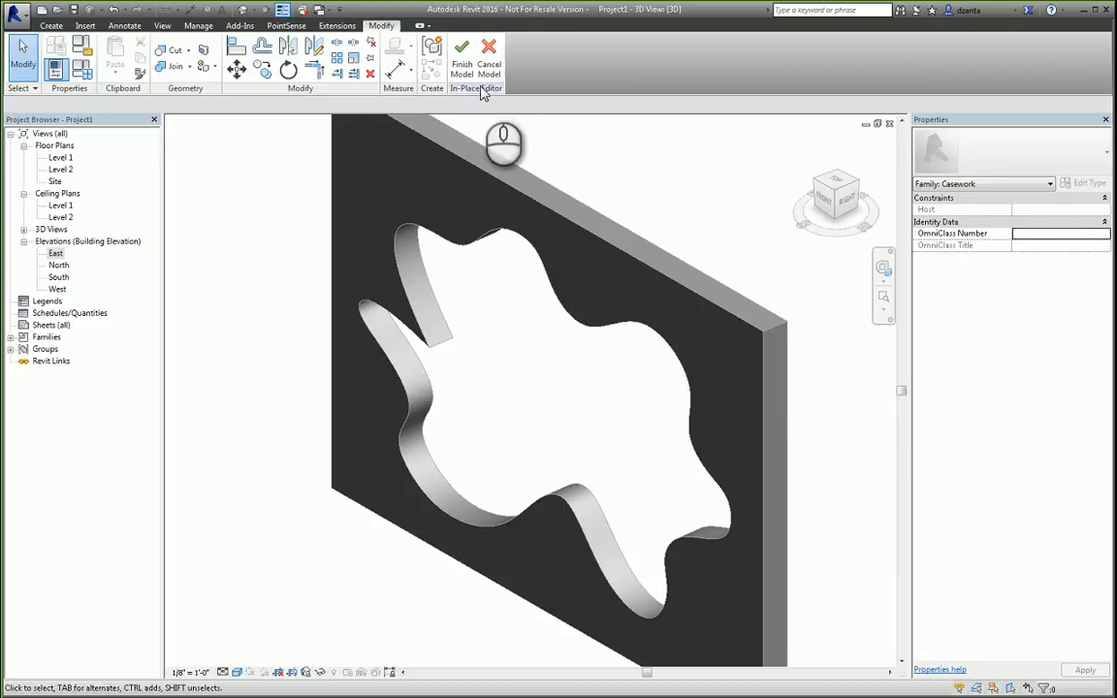
{"action": "left_click", "coordinate": [489, 68]}
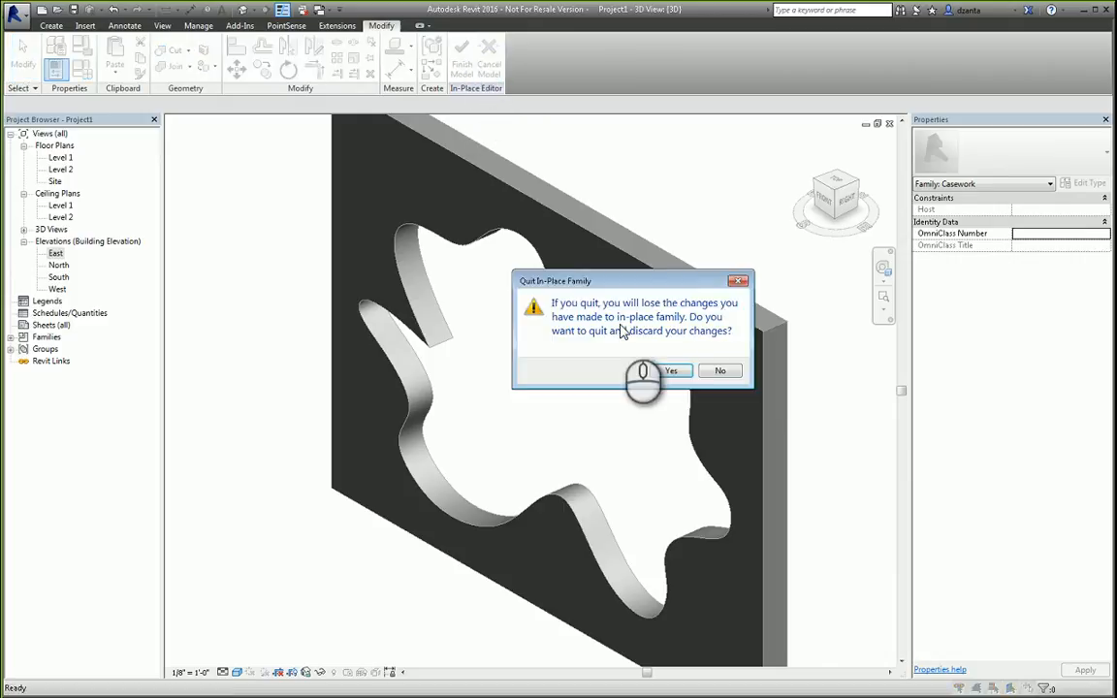
{"action": "left_click", "coordinate": [671, 371]}
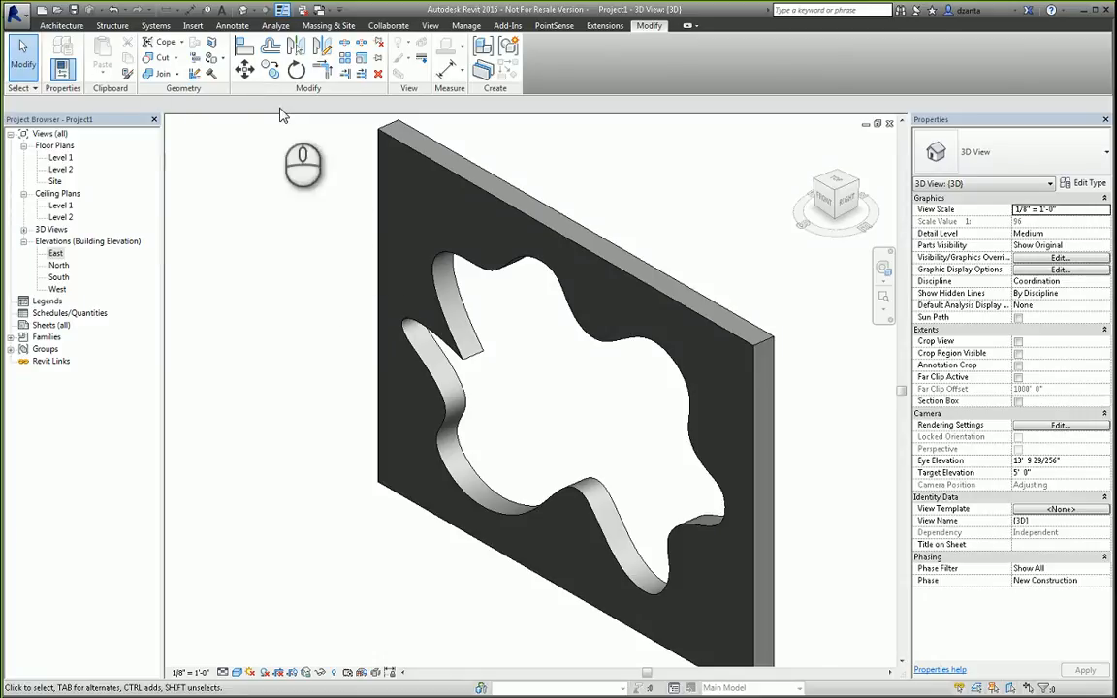
Step: Start a new in-place model with the default name Casework 1
{"action": "left_click", "coordinate": [61, 26]}
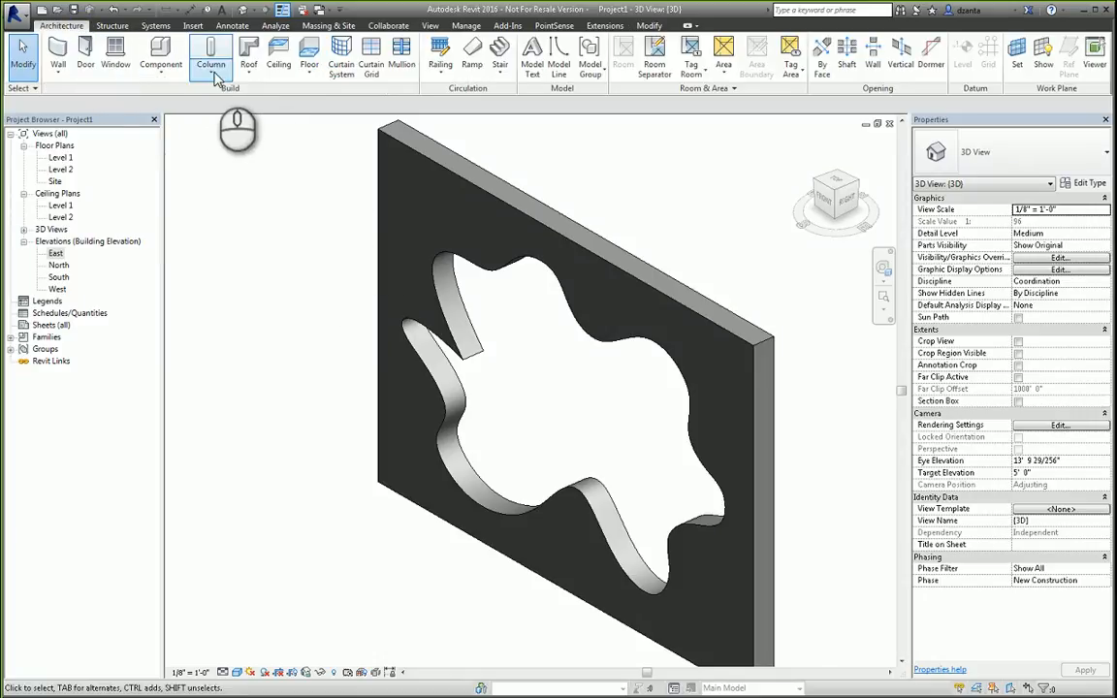
{"action": "left_click", "coordinate": [211, 50]}
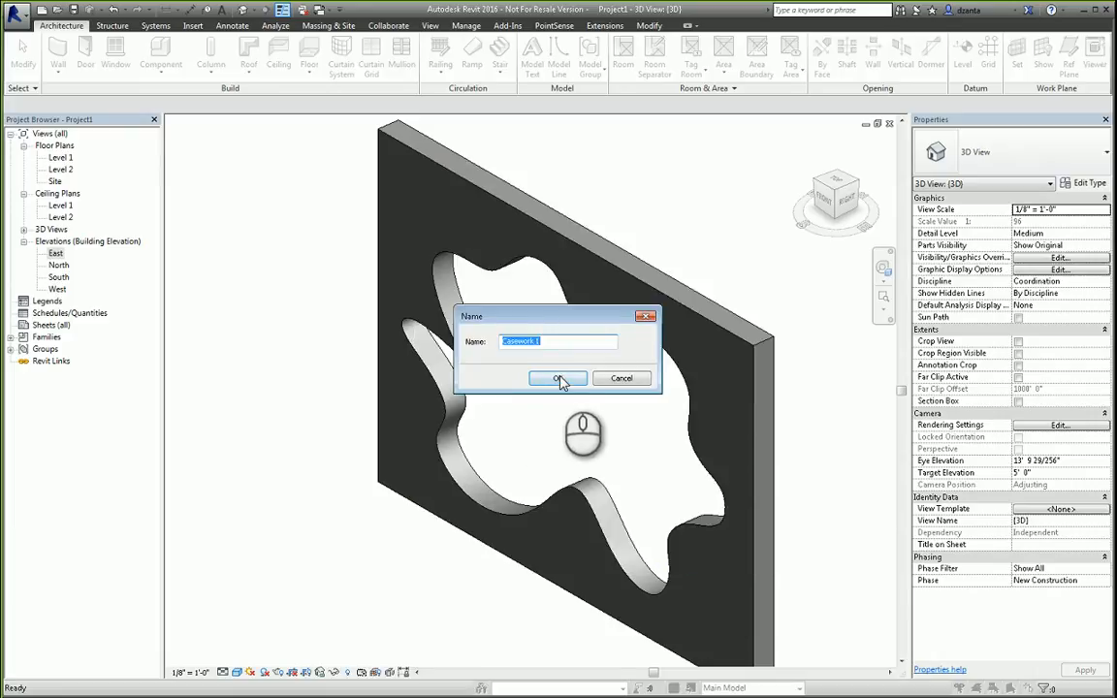
{"action": "left_click", "coordinate": [558, 378]}
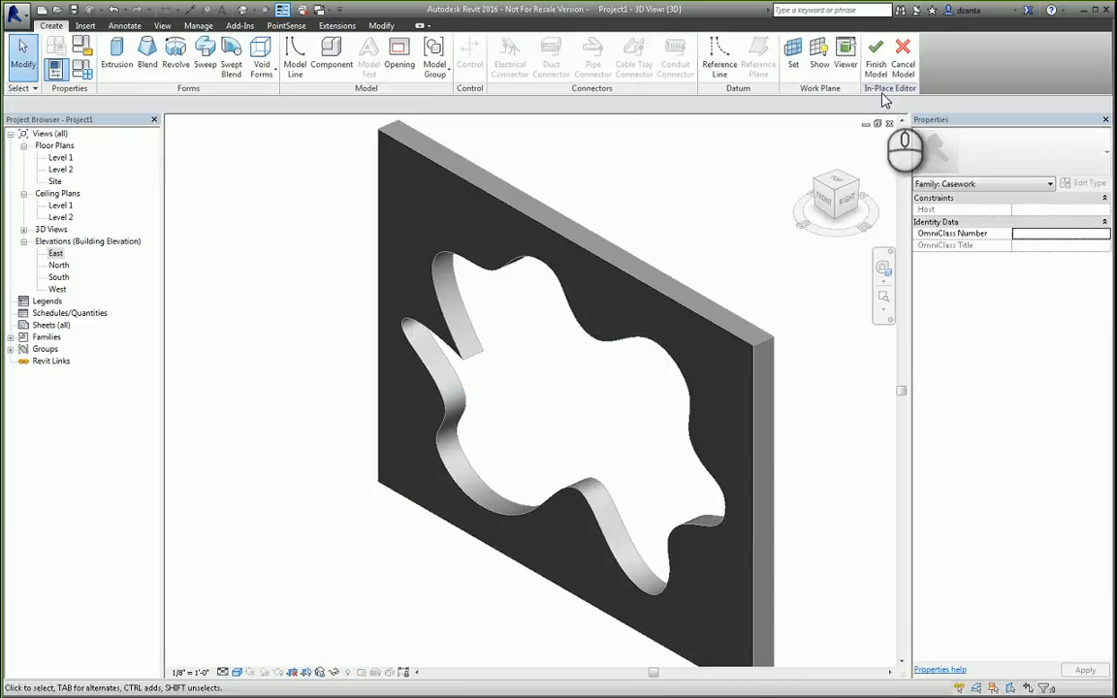
Step: Start a sweep picking the opening edges as path, and switch to an elevation
{"action": "left_click", "coordinate": [205, 55]}
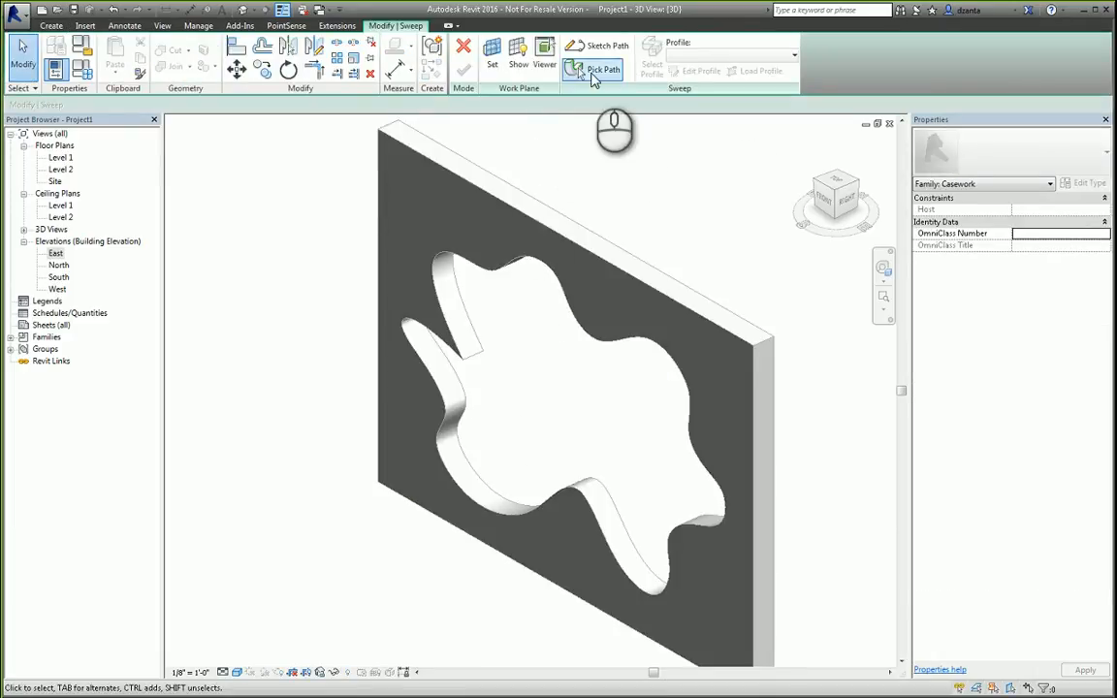
{"action": "left_click", "coordinate": [603, 68]}
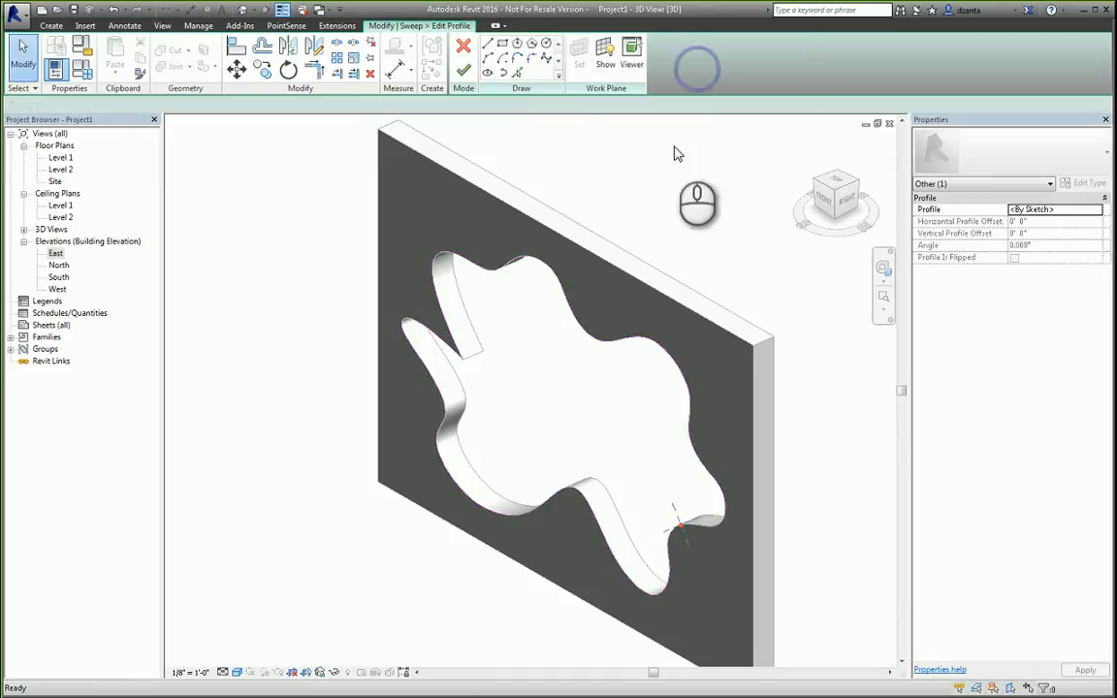
{"action": "left_click", "coordinate": [545, 42]}
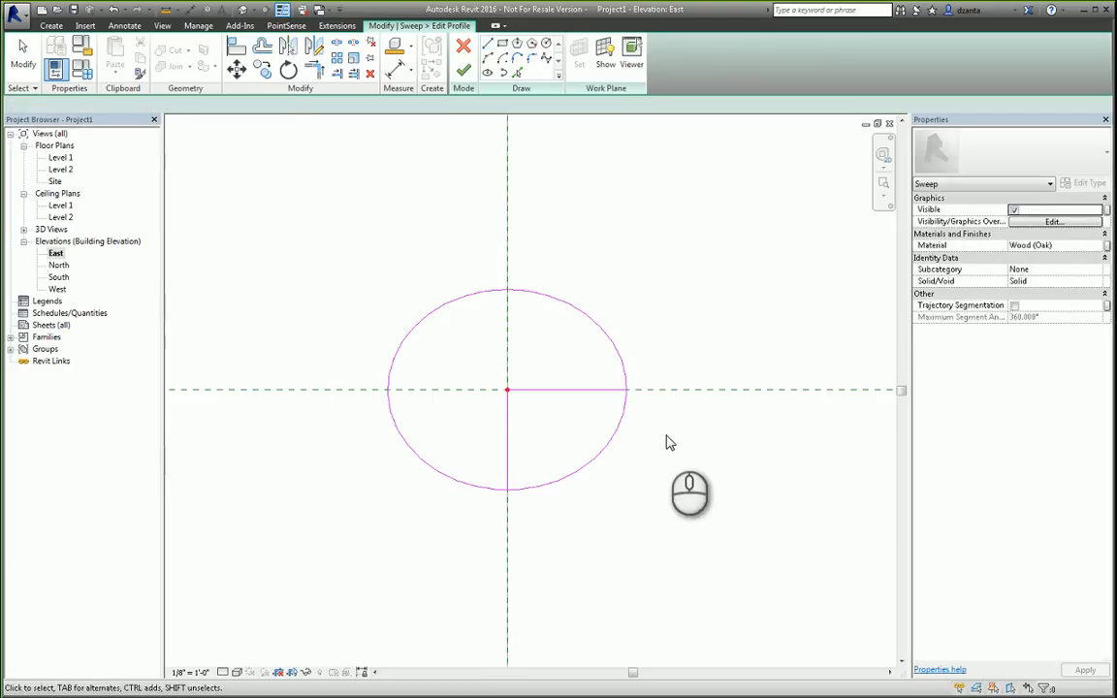
Step: Finish the circular profile sketch and complete the sweep along the opening
{"action": "left_click", "coordinate": [337, 43]}
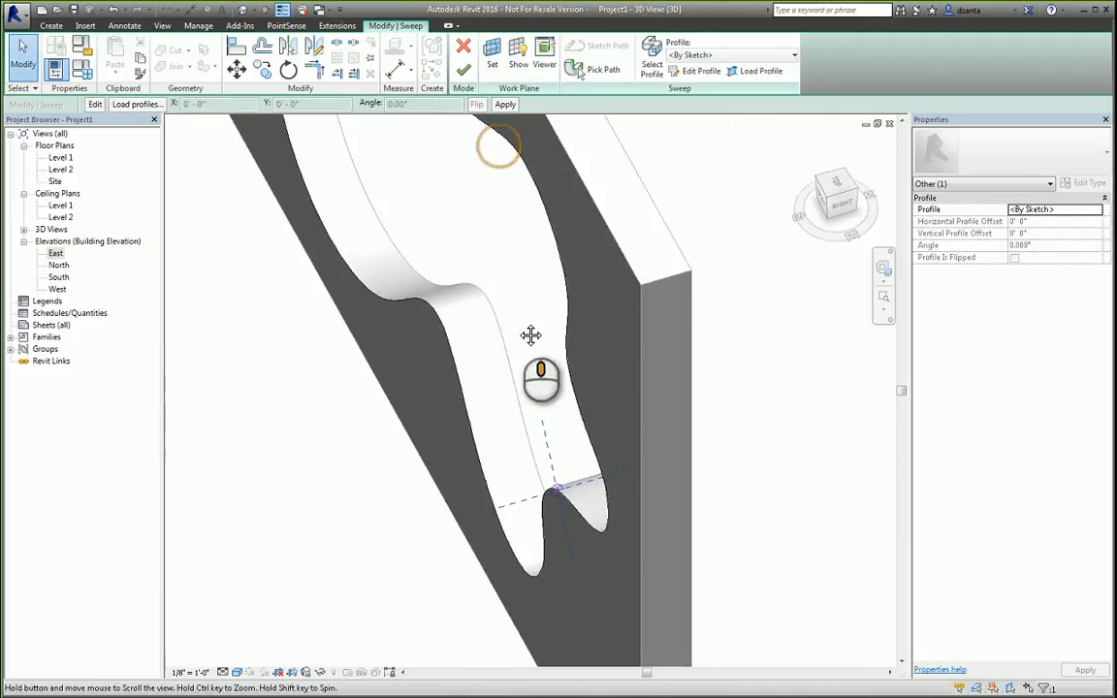
{"action": "left_click", "coordinate": [506, 104]}
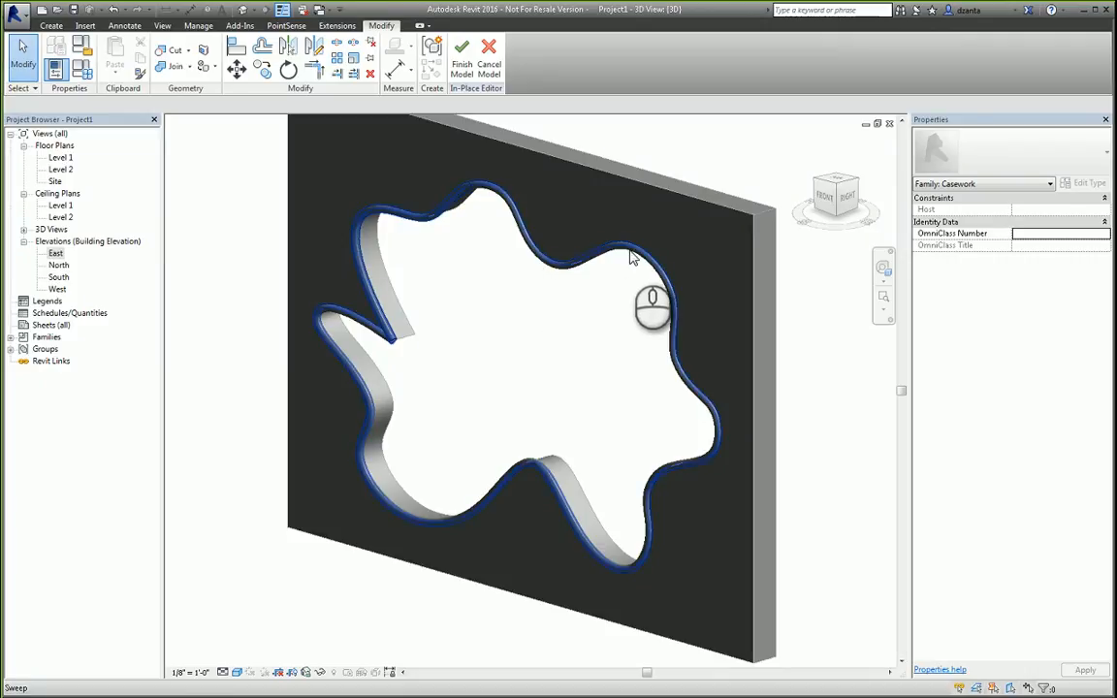
Step: Deselect the sweep and finish the Casework in-place model
{"action": "left_click", "coordinate": [514, 271]}
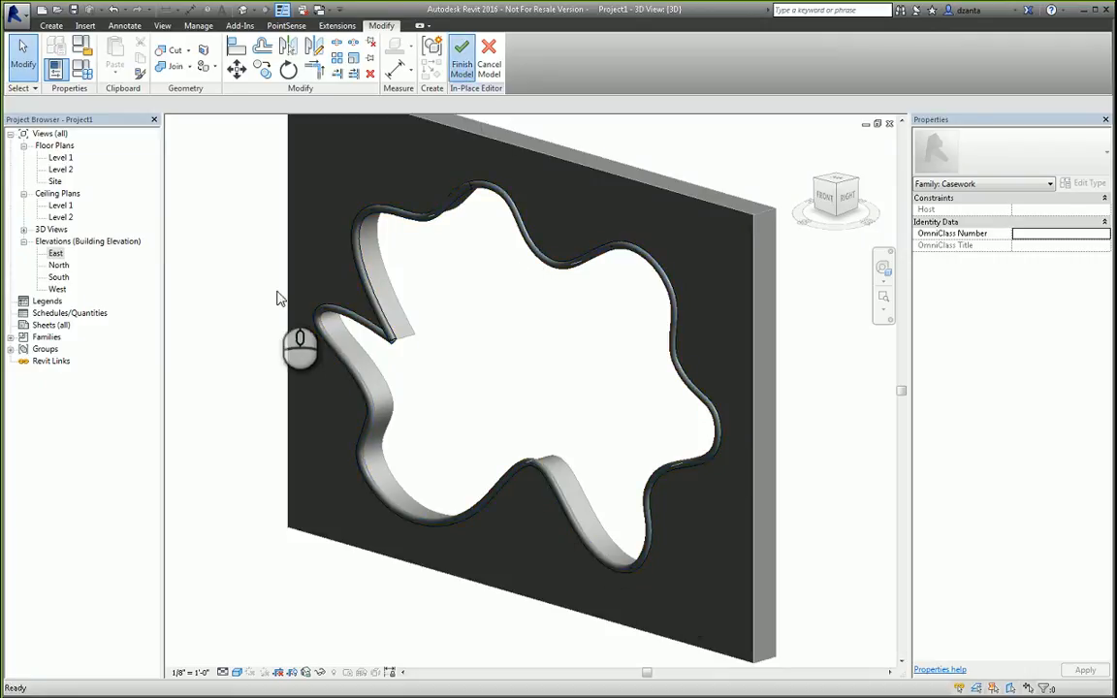
{"action": "left_click", "coordinate": [462, 58]}
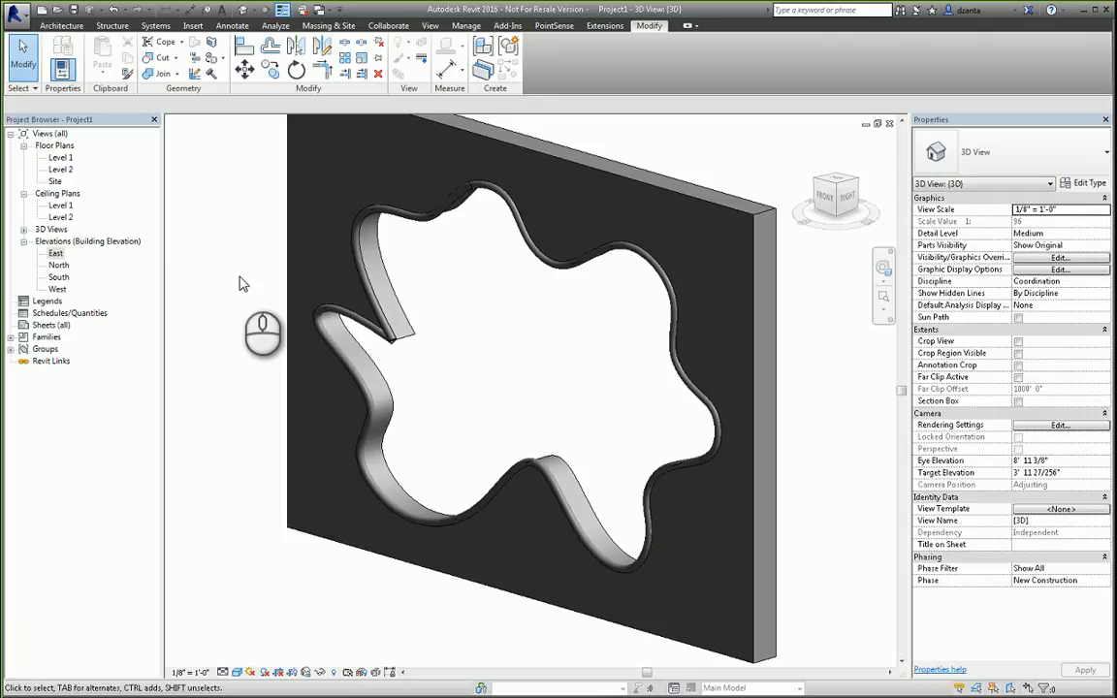